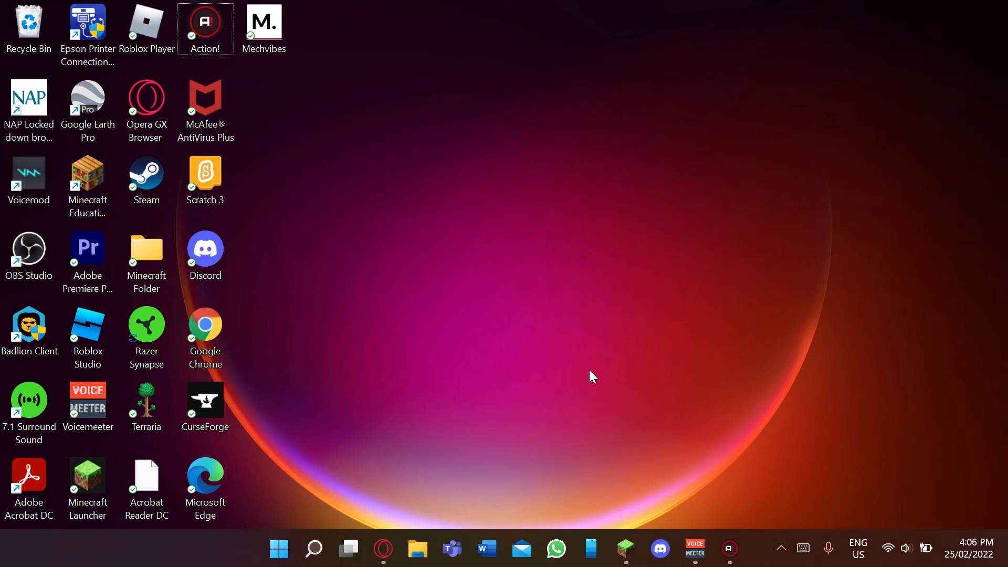
mouse_move(340, 285)
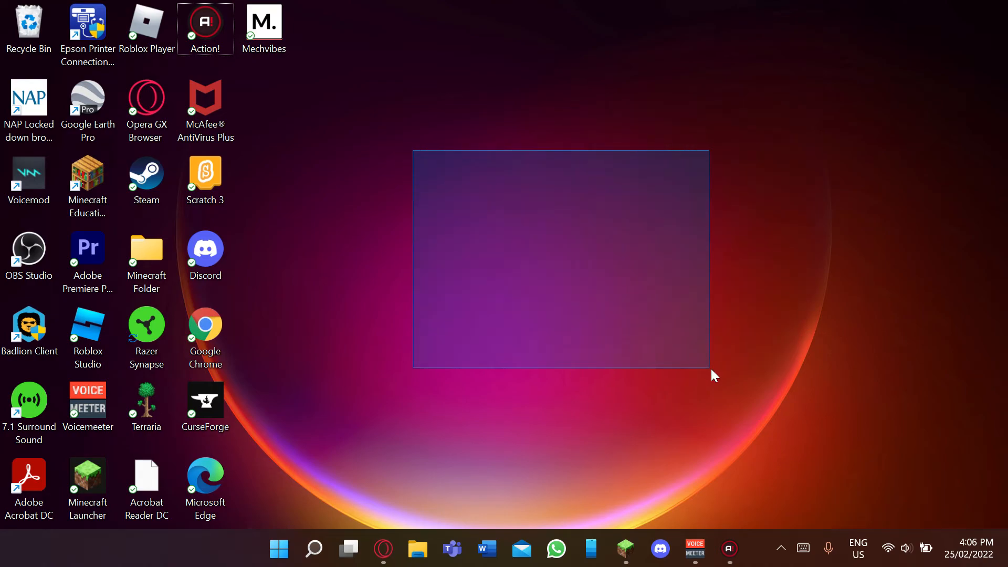
Bring Opera GX forward from the taskbar onto the Chill Parkour map page.
right_click(581, 304)
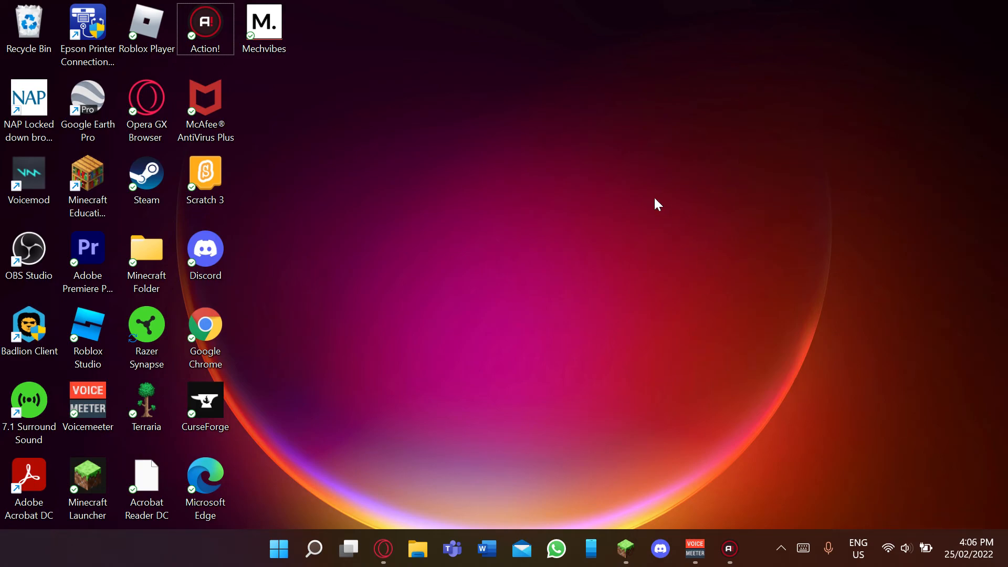
mouse_move(657, 206)
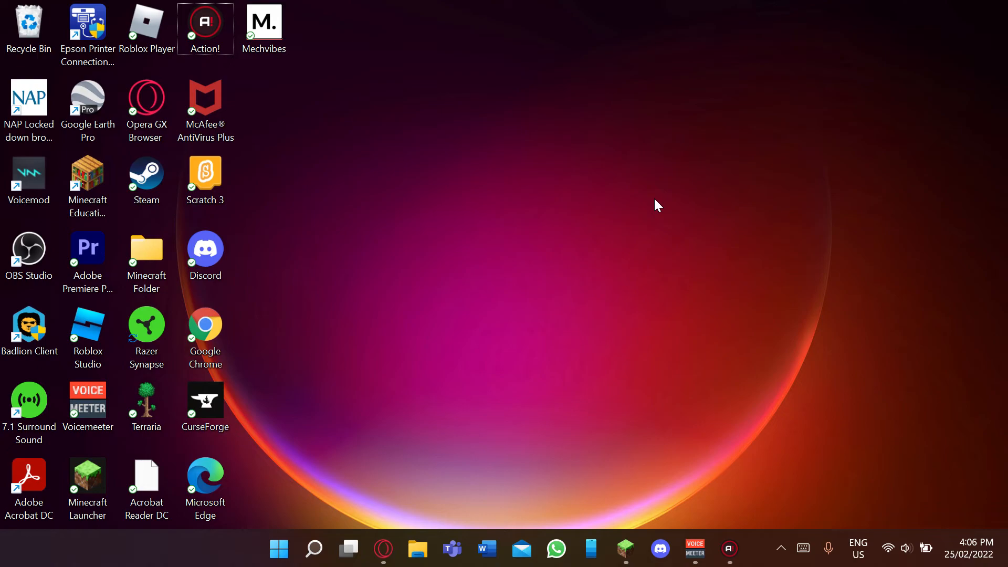
mouse_move(527, 126)
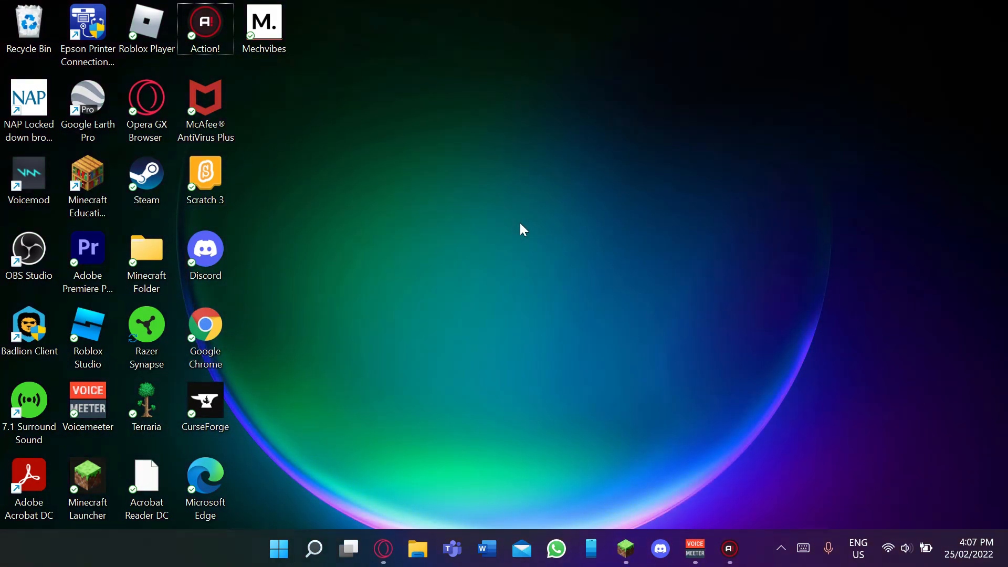
drag(523, 230, 595, 179)
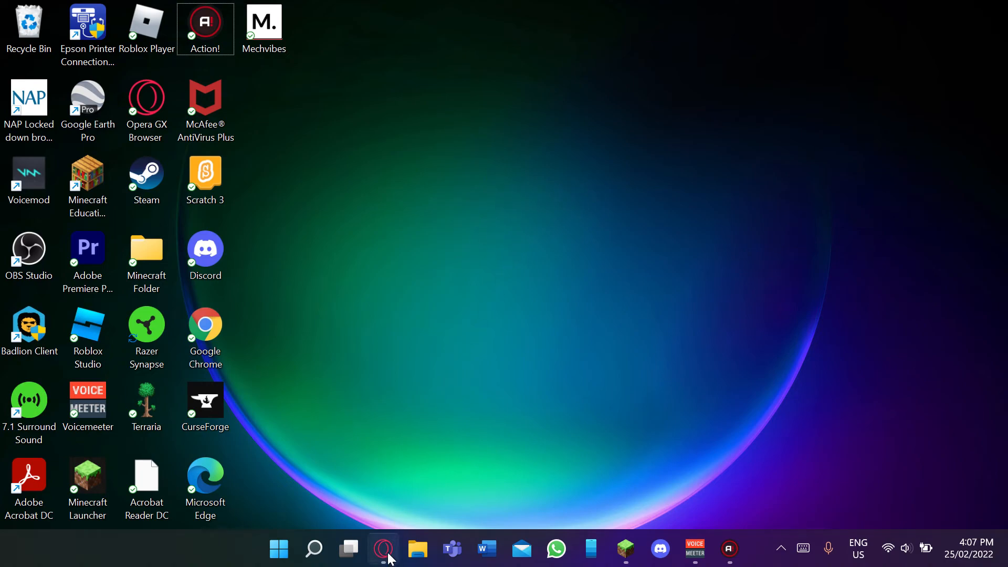
click(382, 548)
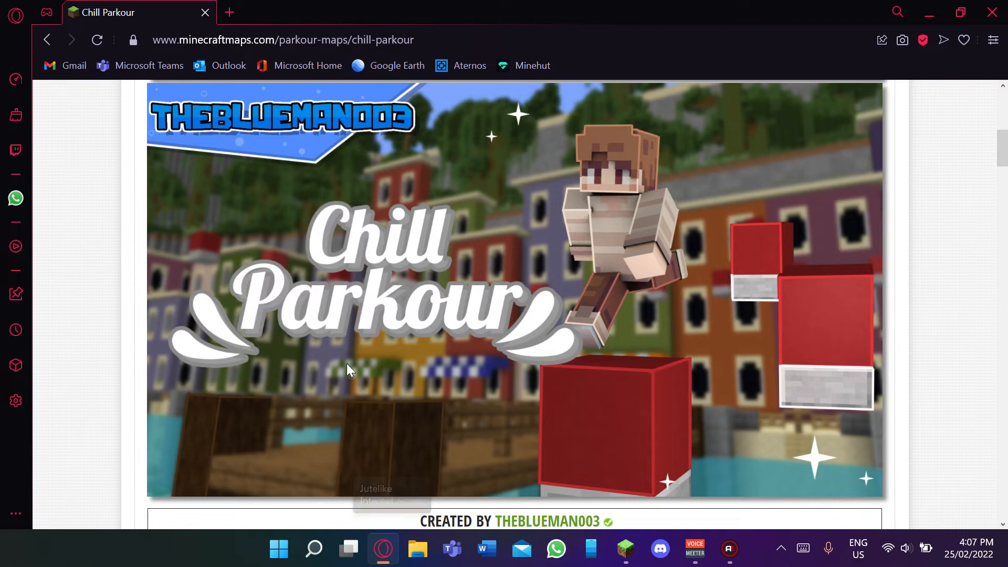
mouse_move(687, 353)
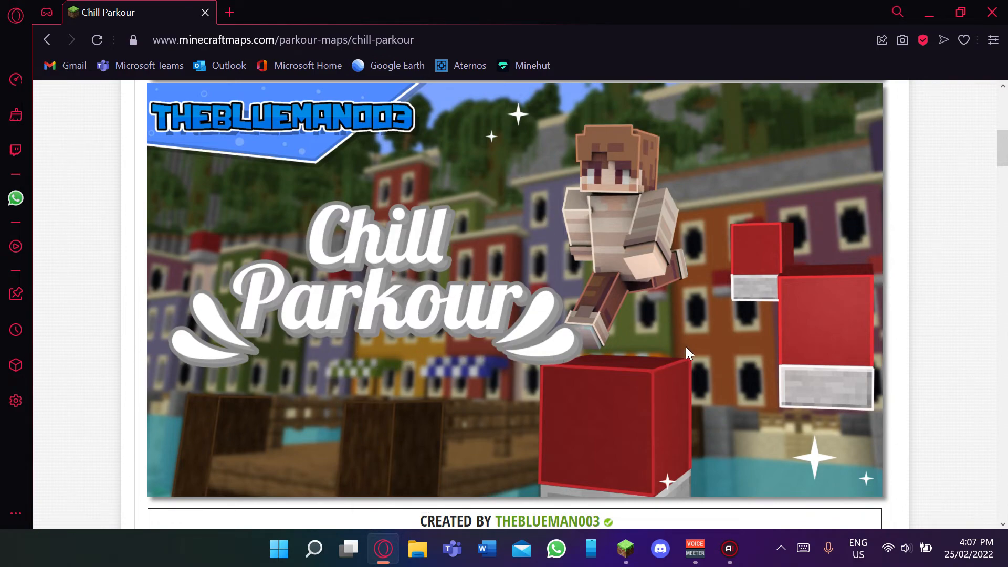
click(382, 549)
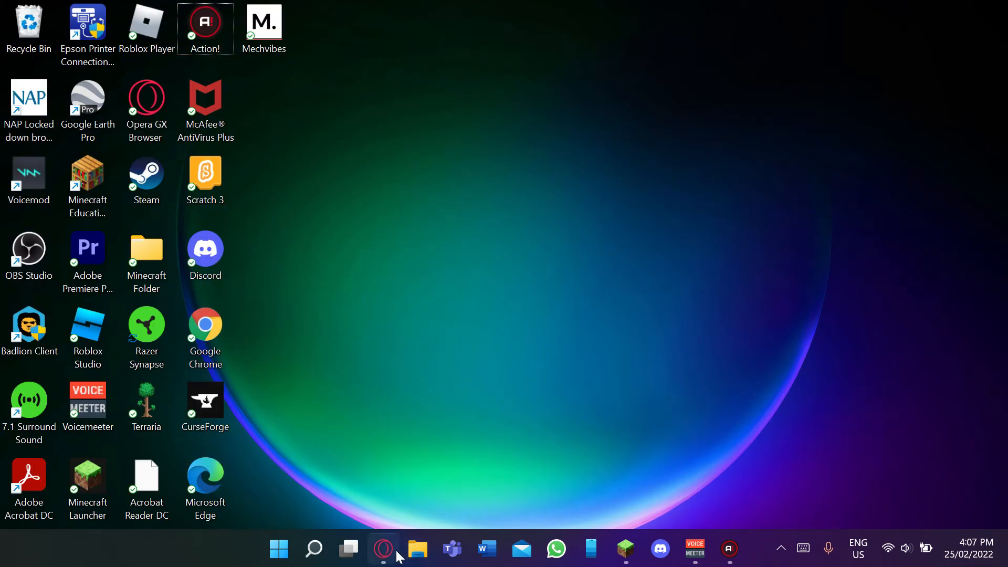
click(382, 548)
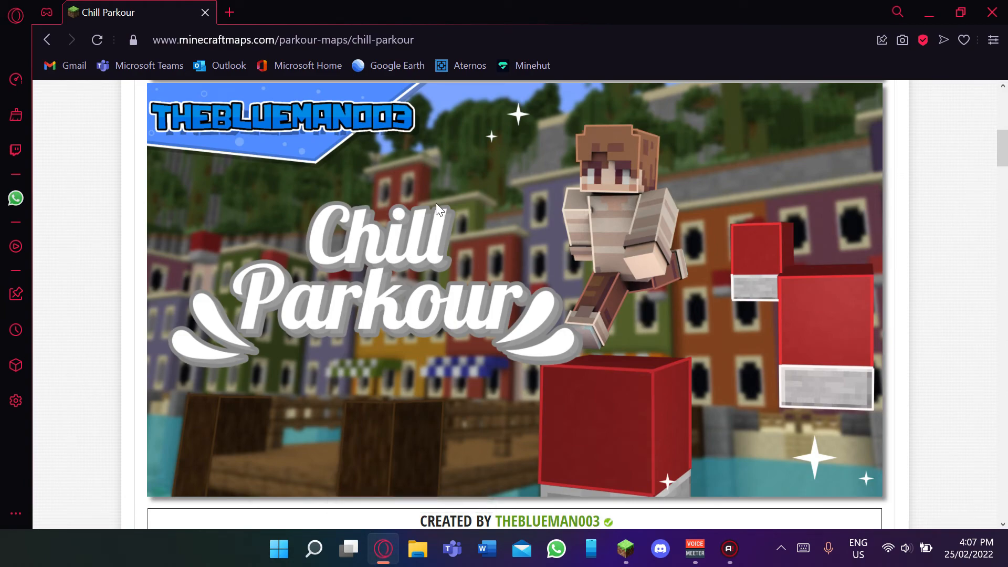
mouse_move(402, 263)
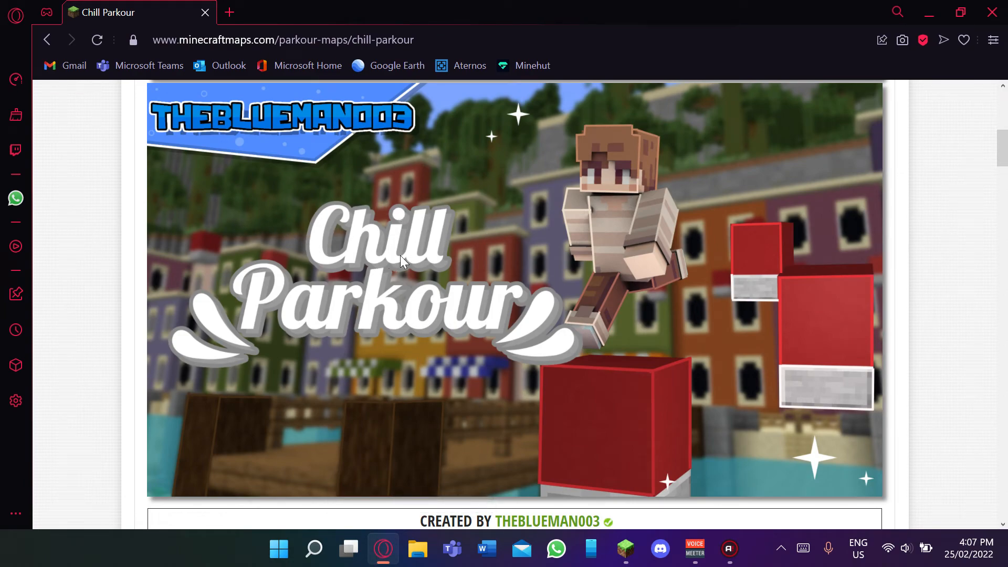
Look over the Chill Parkour page and add a new blank tab beside it.
scroll(up, 3)
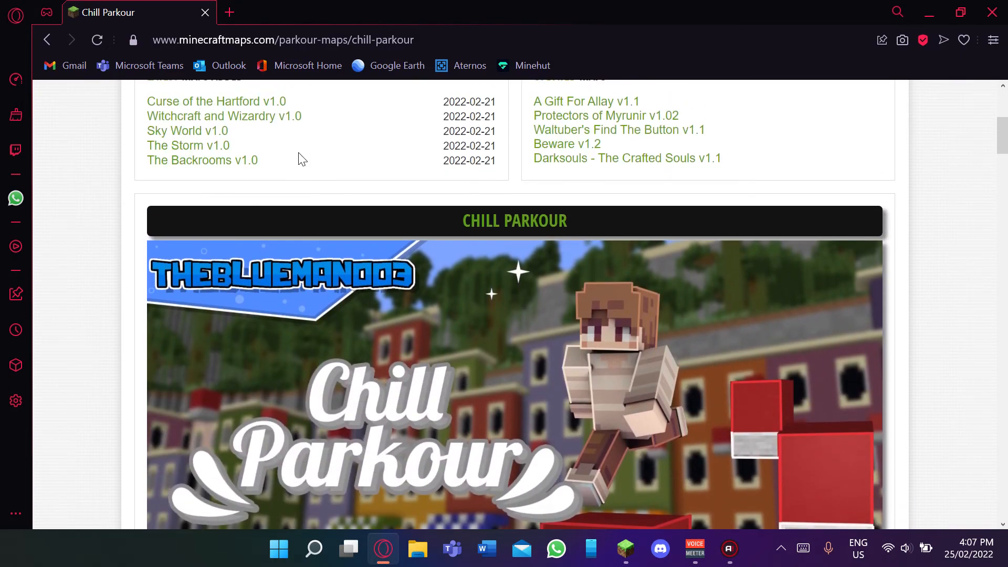
scroll(down, 3)
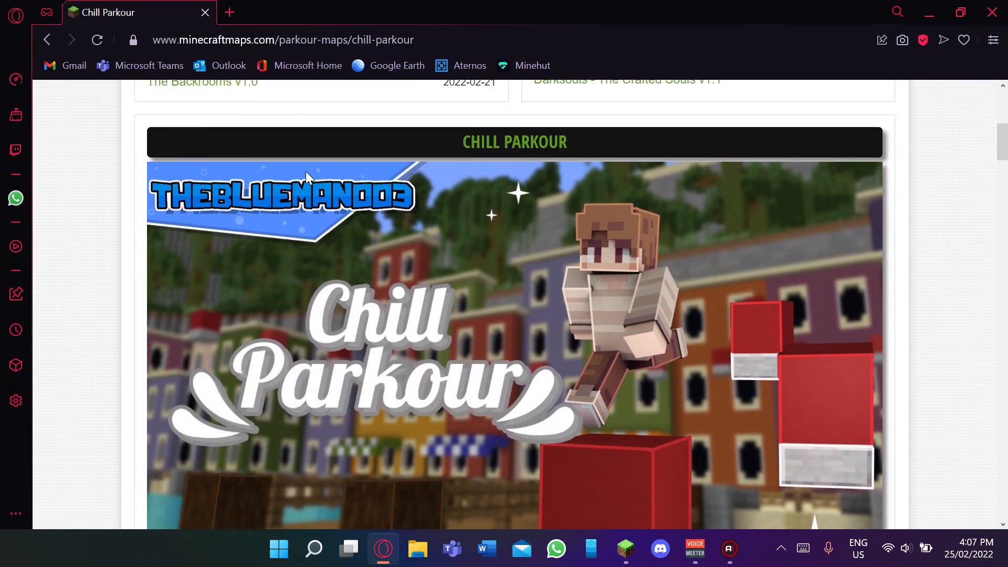
scroll(down, 3)
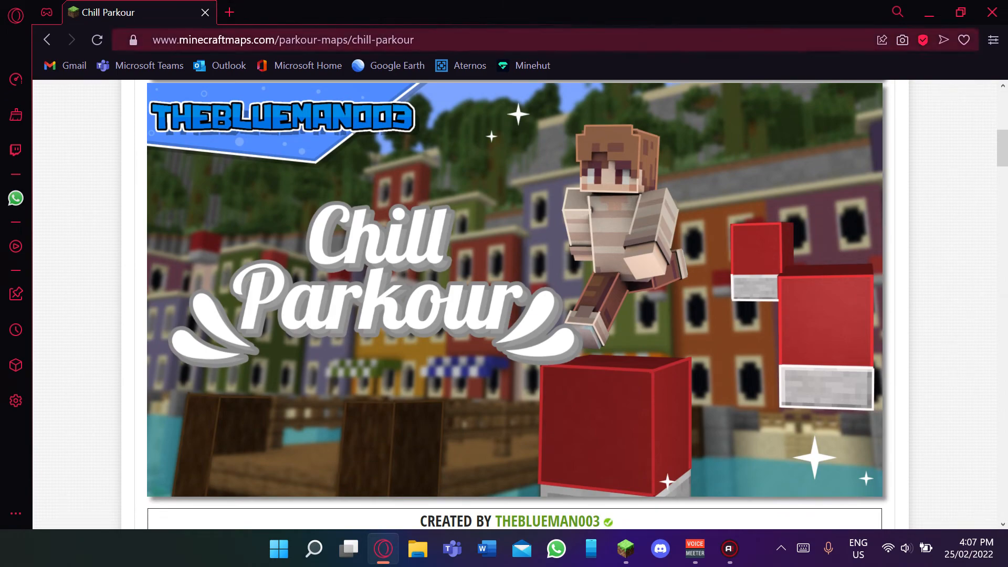
scroll(up, 3)
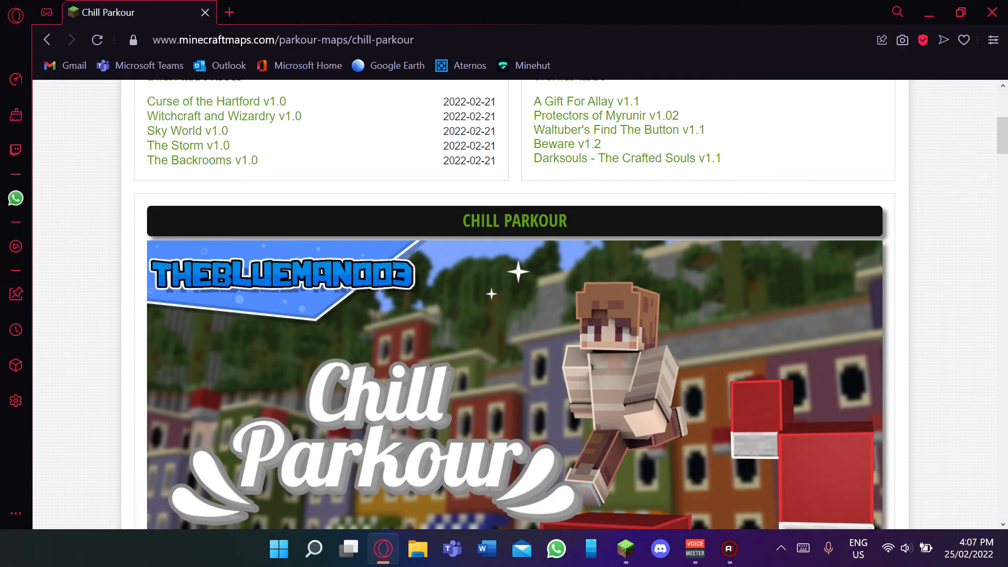
click(230, 13)
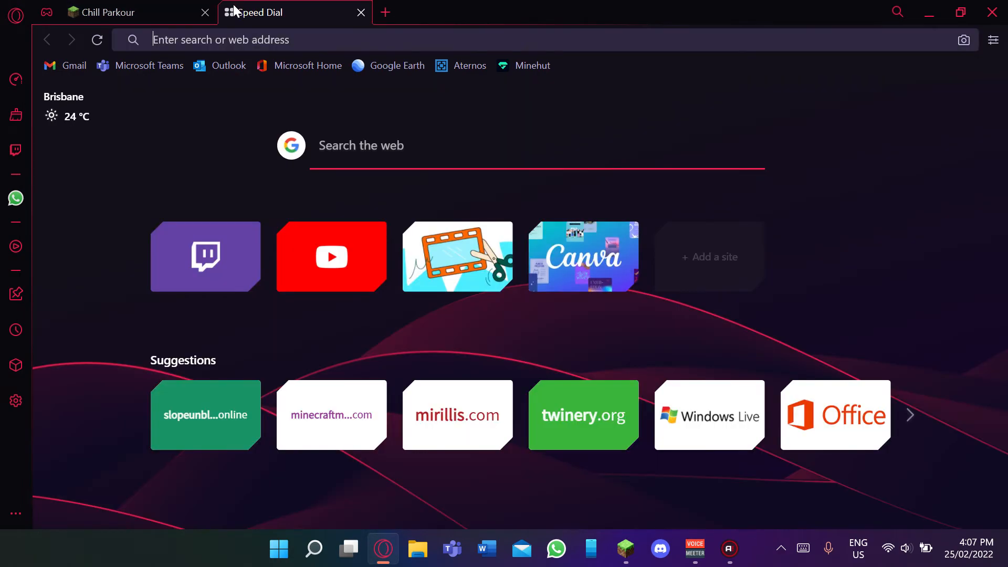
Search for 'minecraft maps' and follow the Minecraft Maps result back to the Chill Parkour page.
text(min)
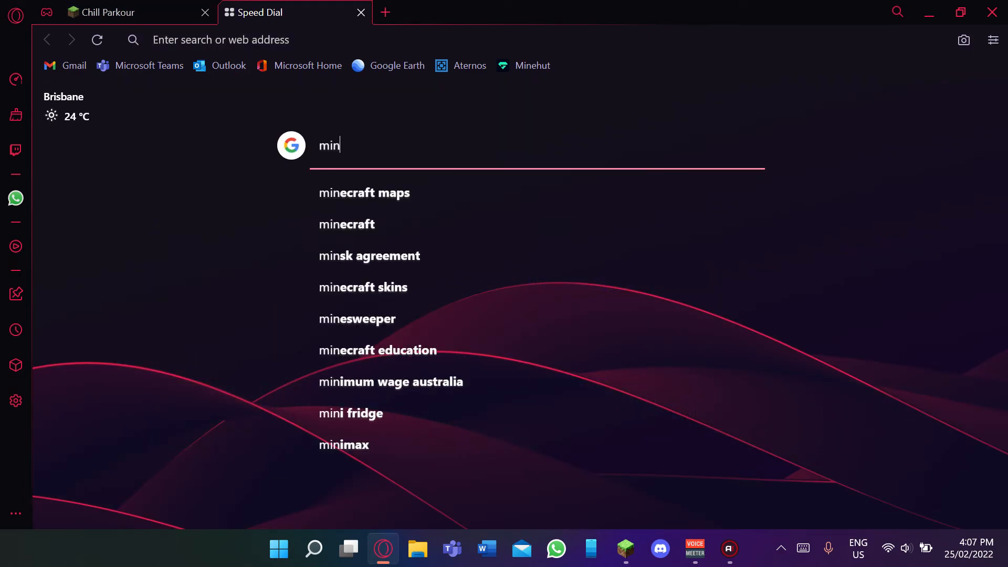
text(ecraft maos)
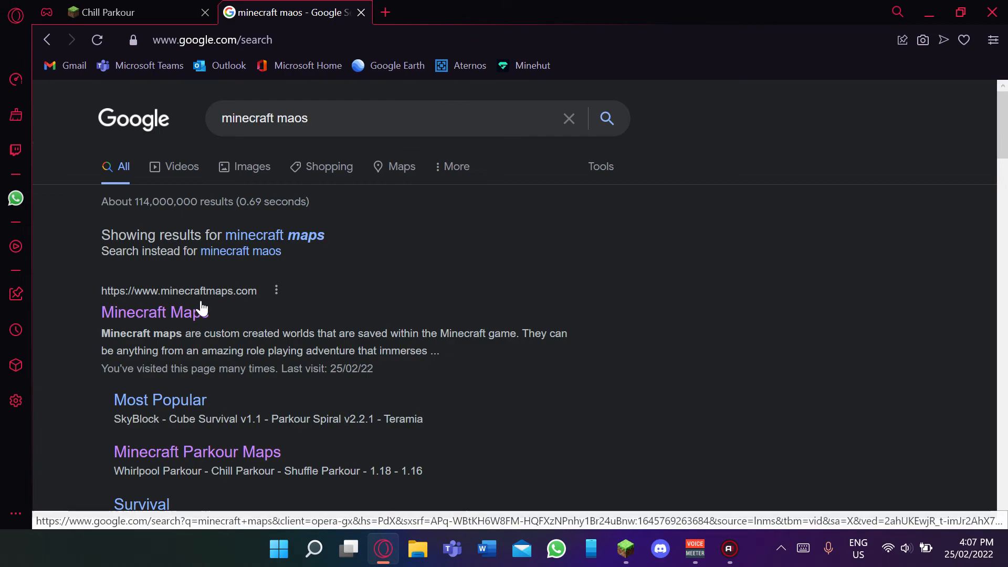
click(153, 313)
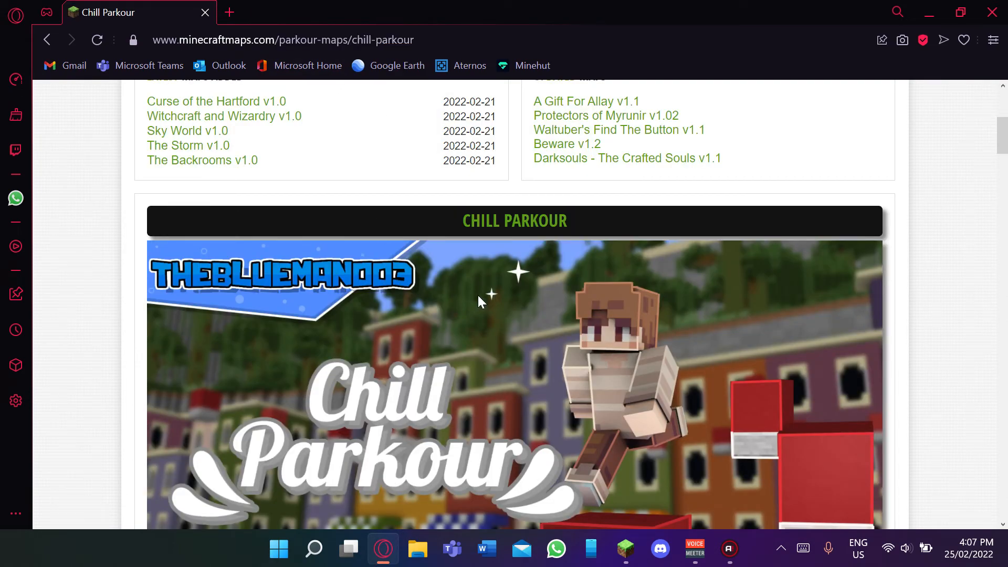
Dismiss the finished map download notice and bring up the Downloads folder.
scroll(down, 3)
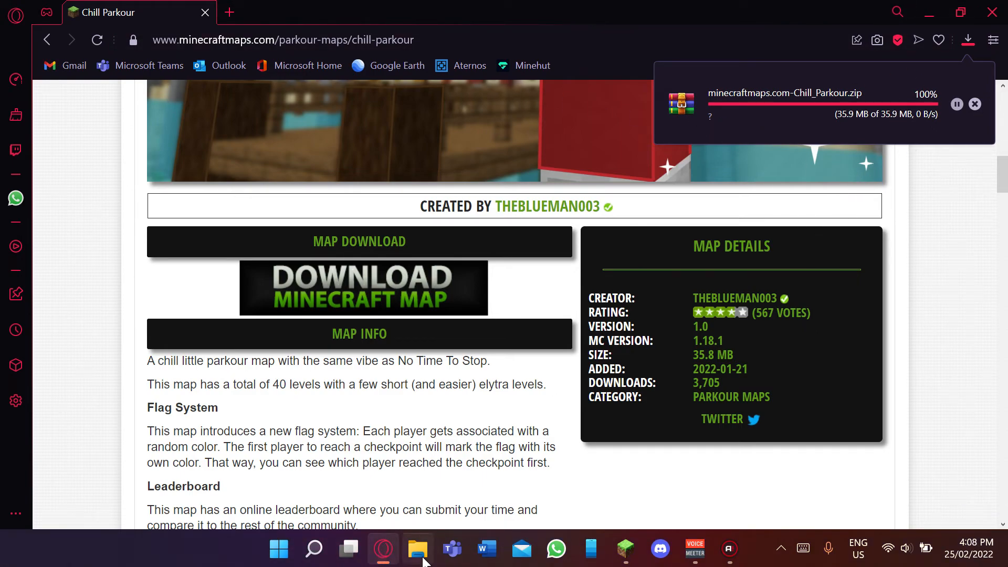
click(974, 104)
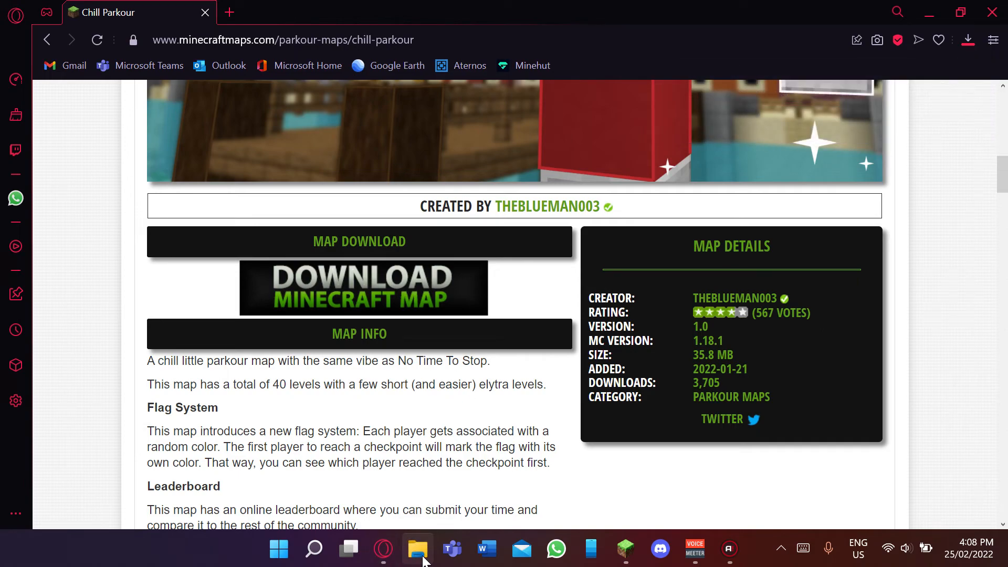
click(417, 549)
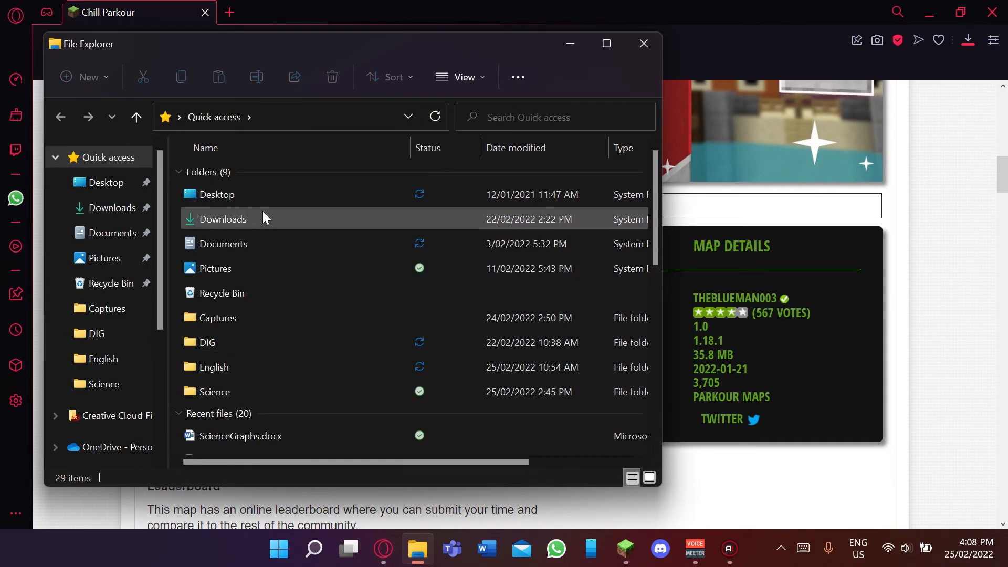
double_click(222, 218)
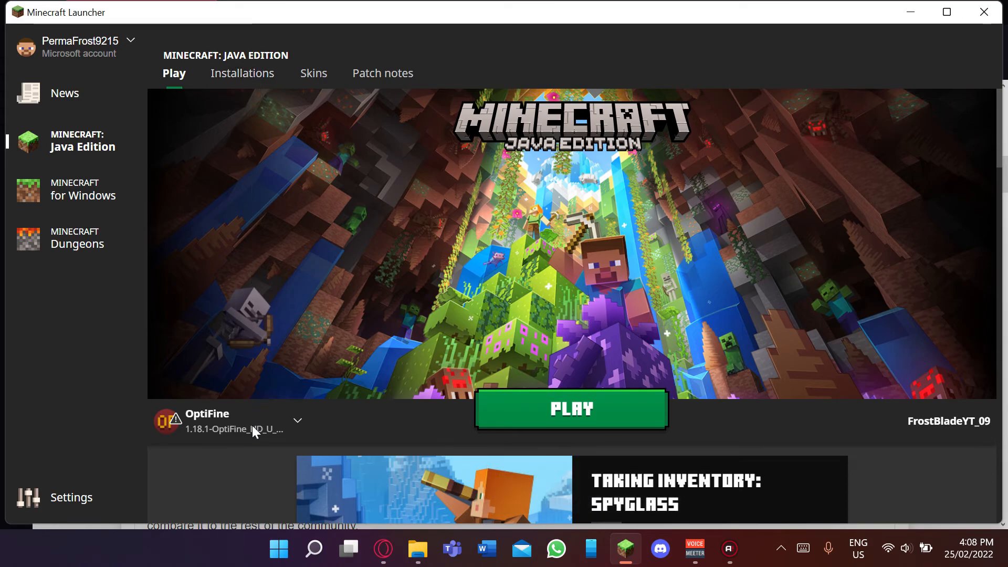
Show the Installations list, then check the map's MC 1.18.1 version in the browser.
click(243, 73)
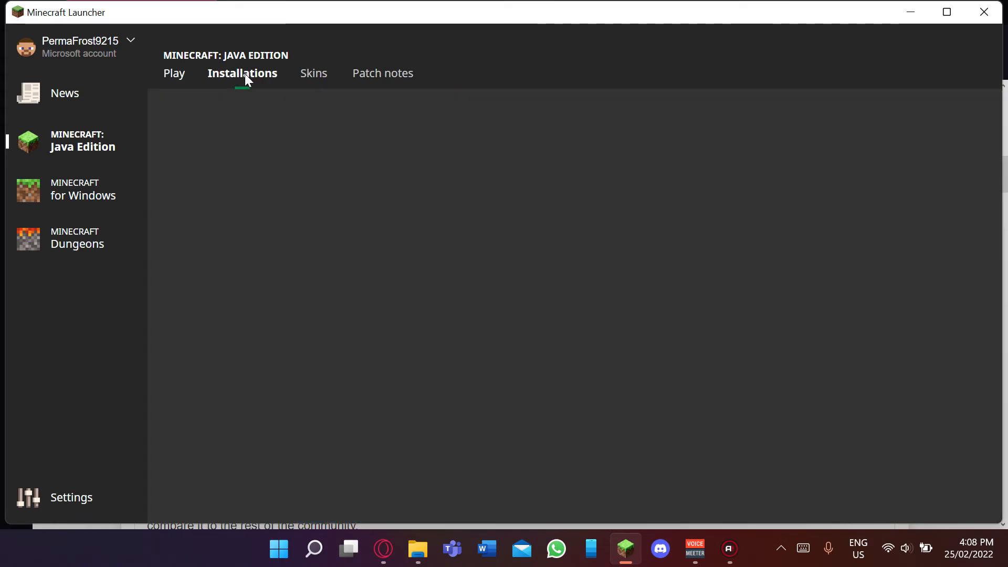
click(243, 72)
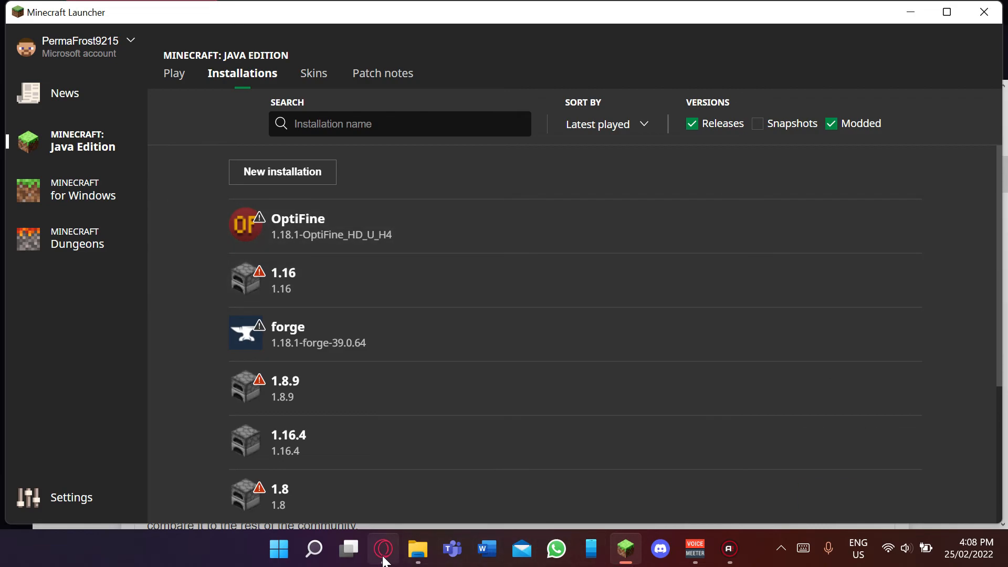
click(382, 549)
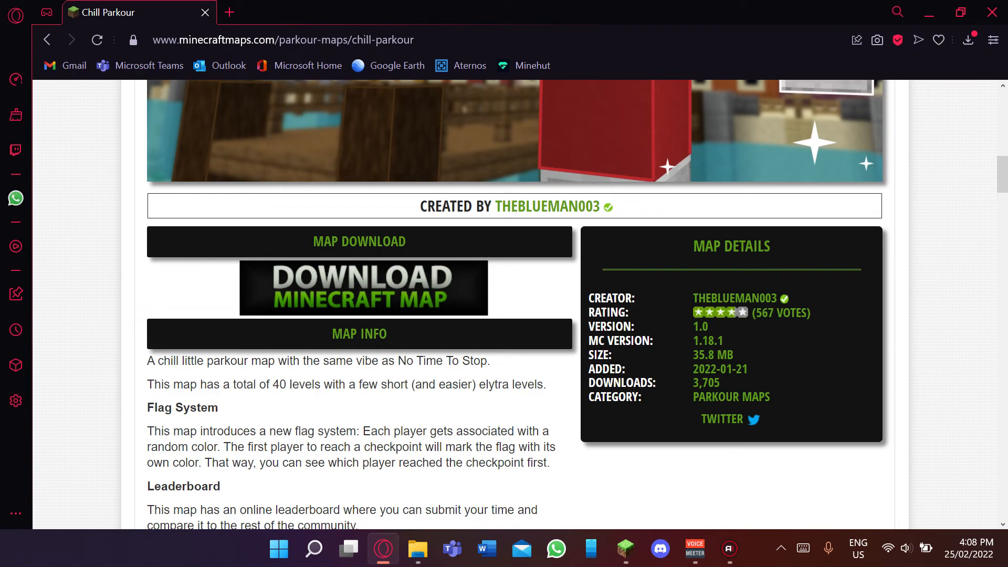
double_click(620, 340)
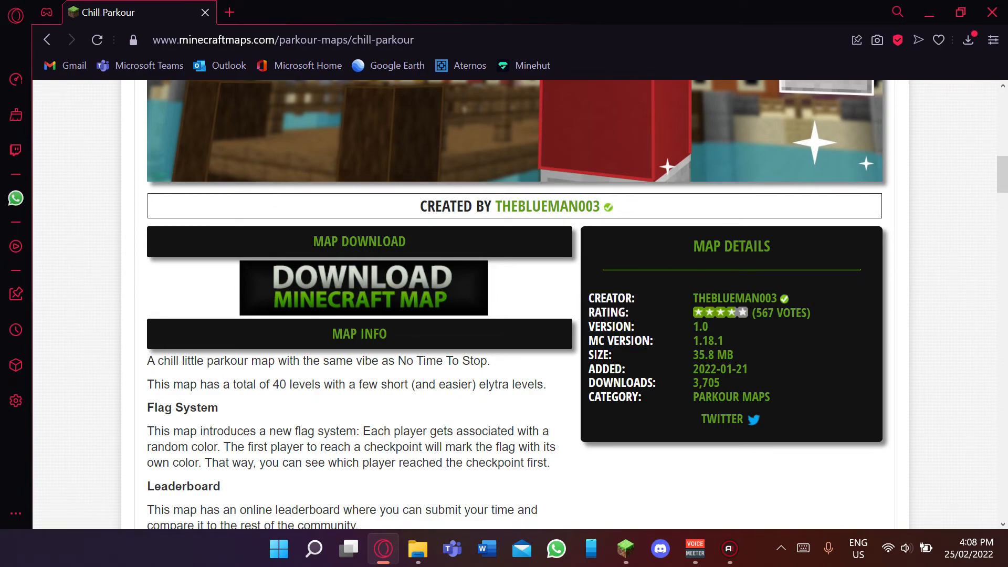
mouse_move(683, 301)
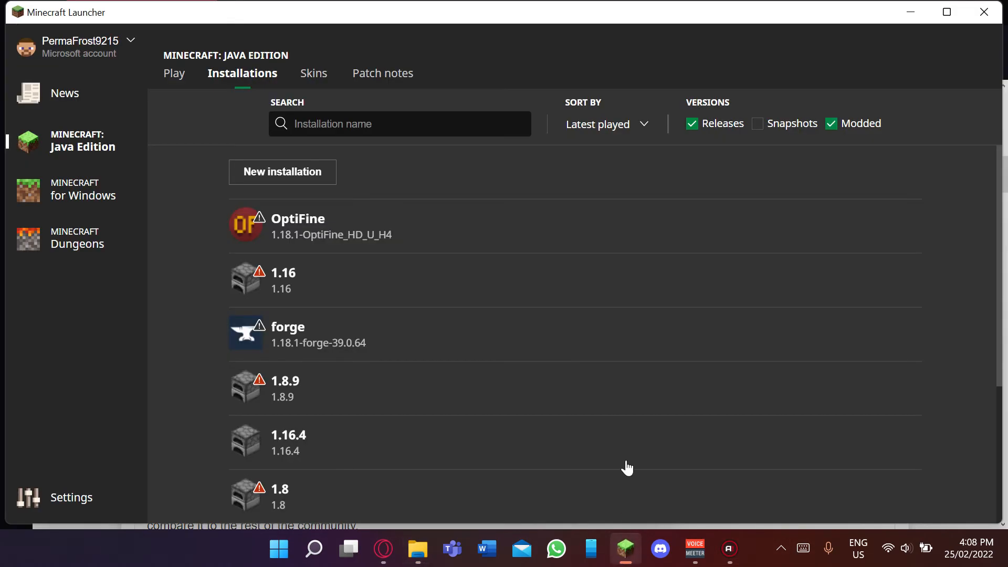
mouse_move(628, 259)
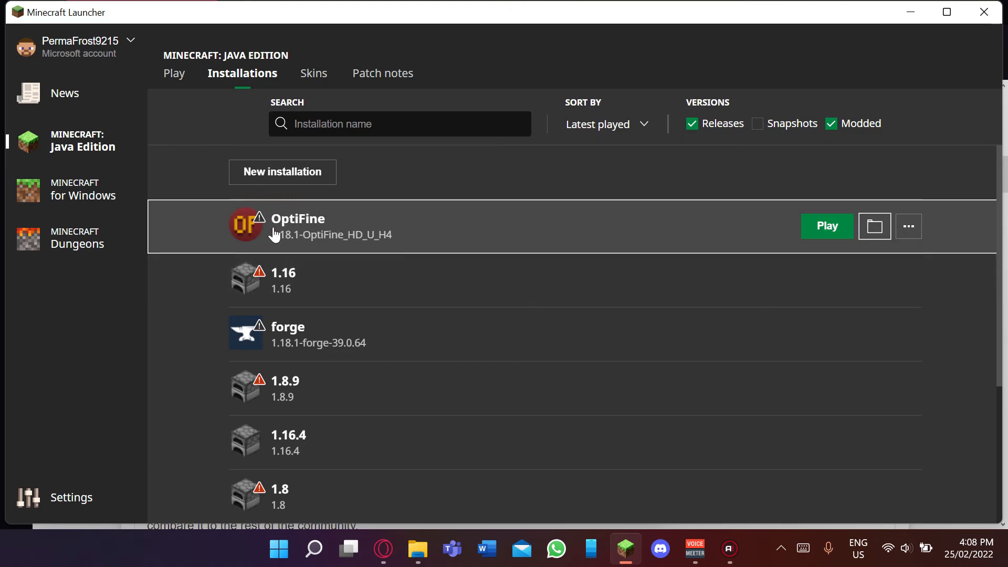
mouse_move(729, 212)
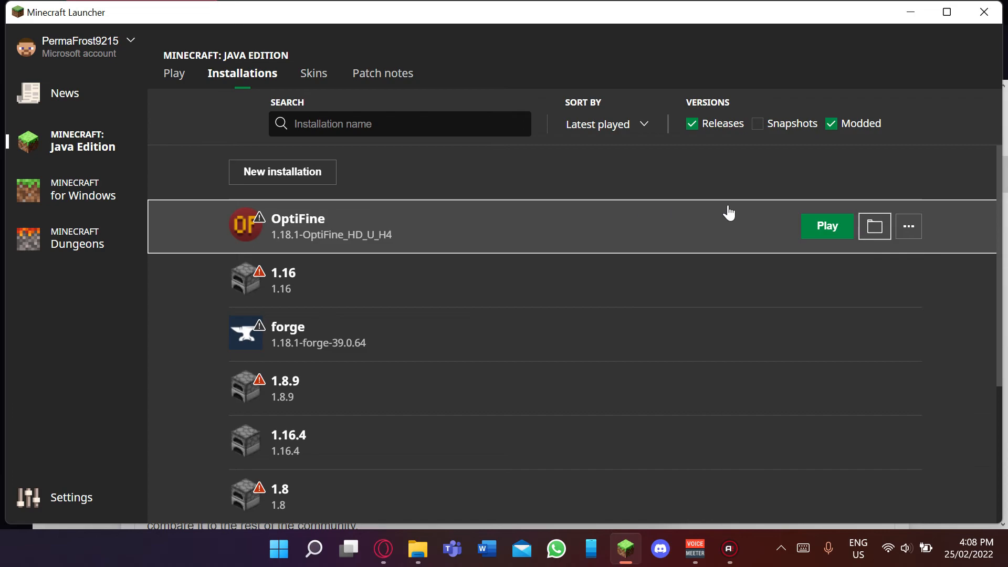
mouse_move(826, 257)
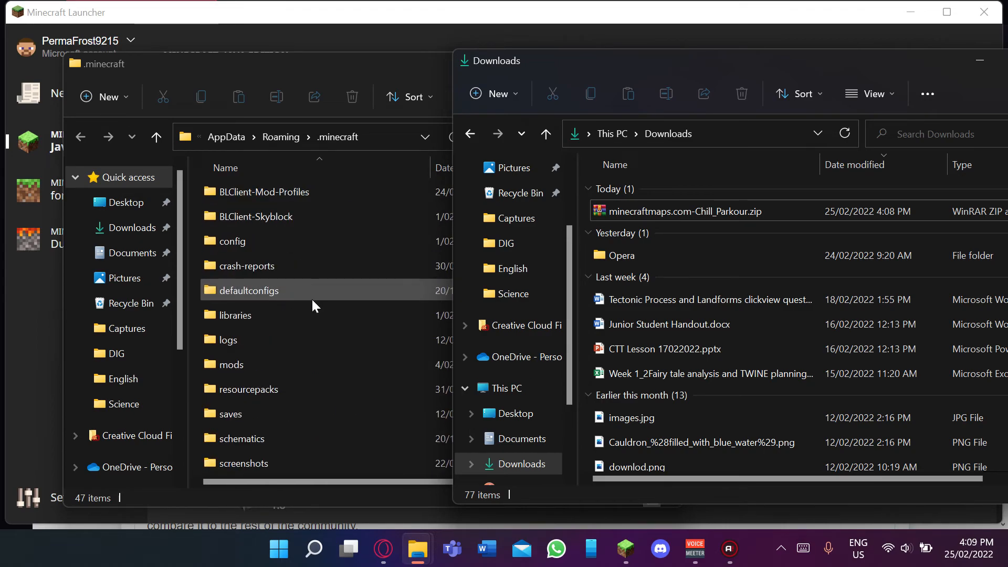
Bring the .minecraft folder window forward and look inside shaderpacks.
scroll(down, 3)
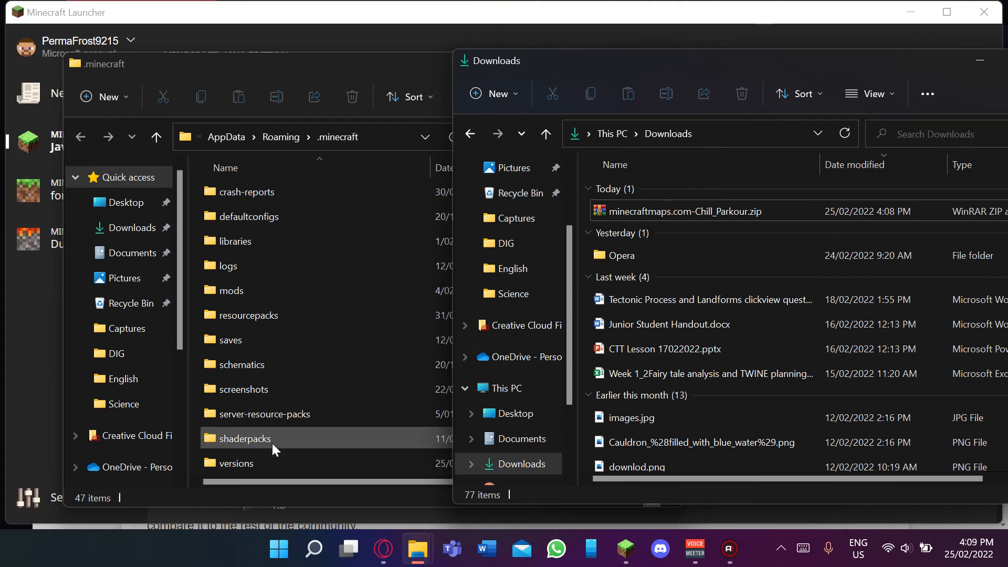
click(244, 437)
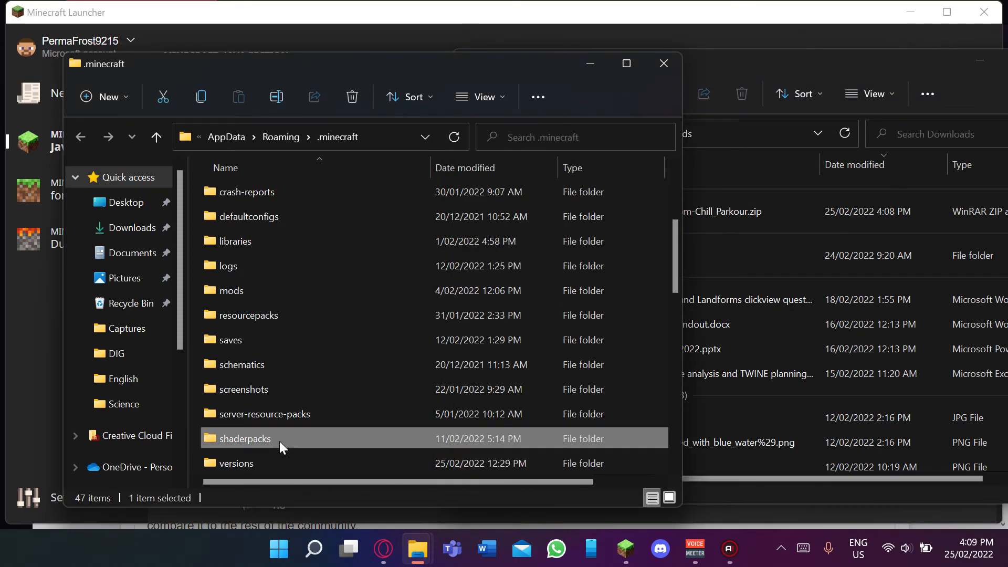
double_click(245, 438)
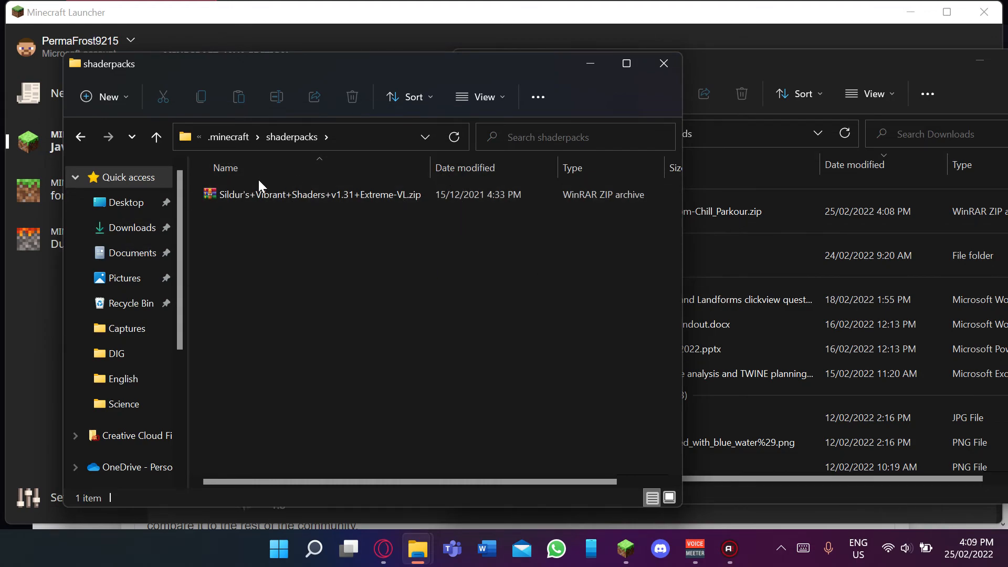
mouse_move(79, 136)
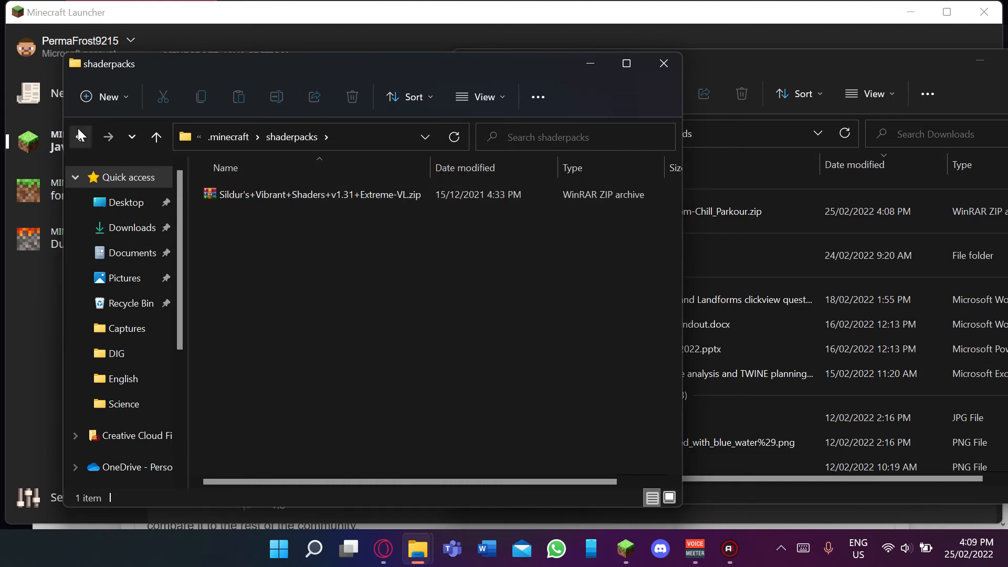
mouse_move(79, 136)
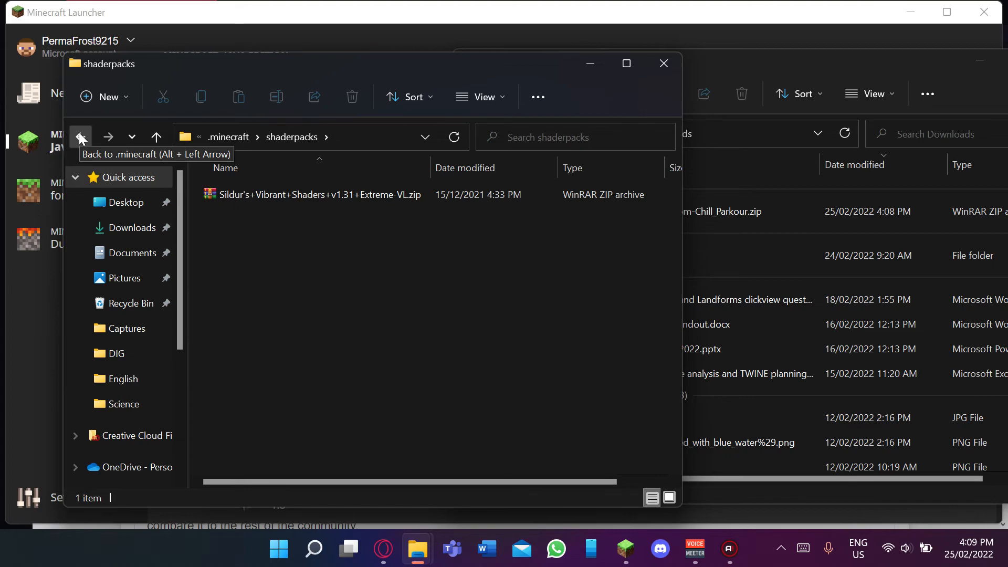
Return to .minecraft and enter the saves folder with its world folders.
click(80, 136)
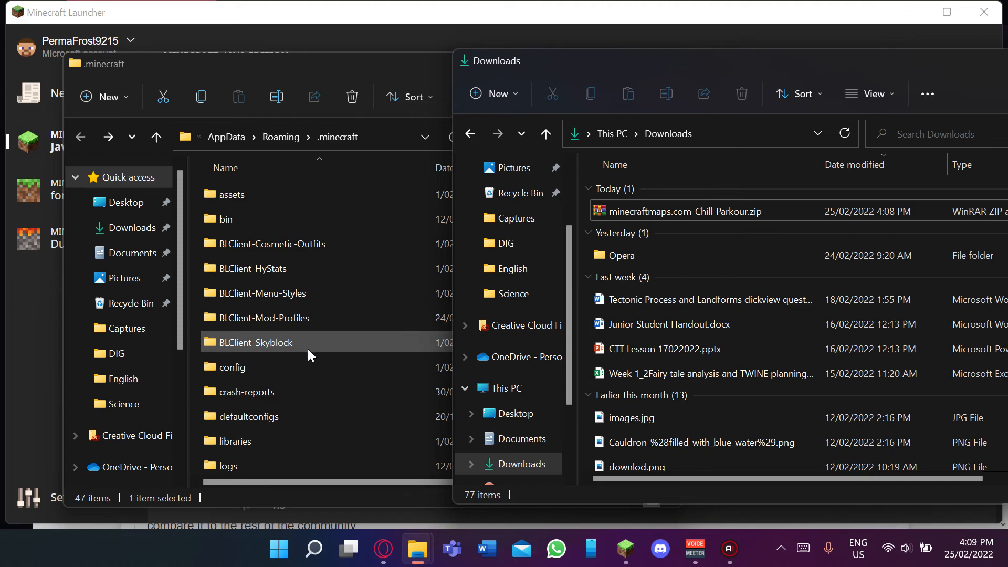
scroll(down, 3)
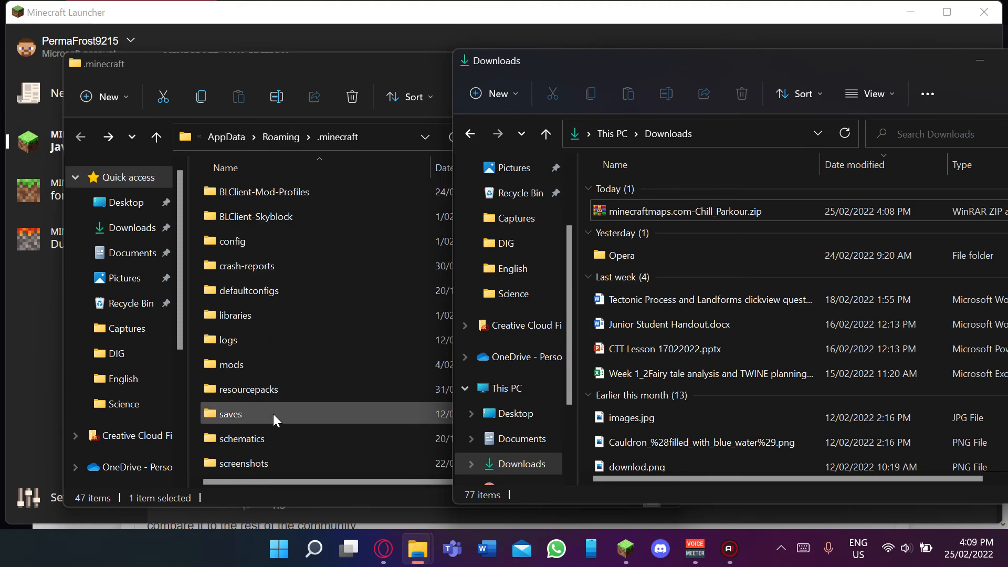
double_click(230, 414)
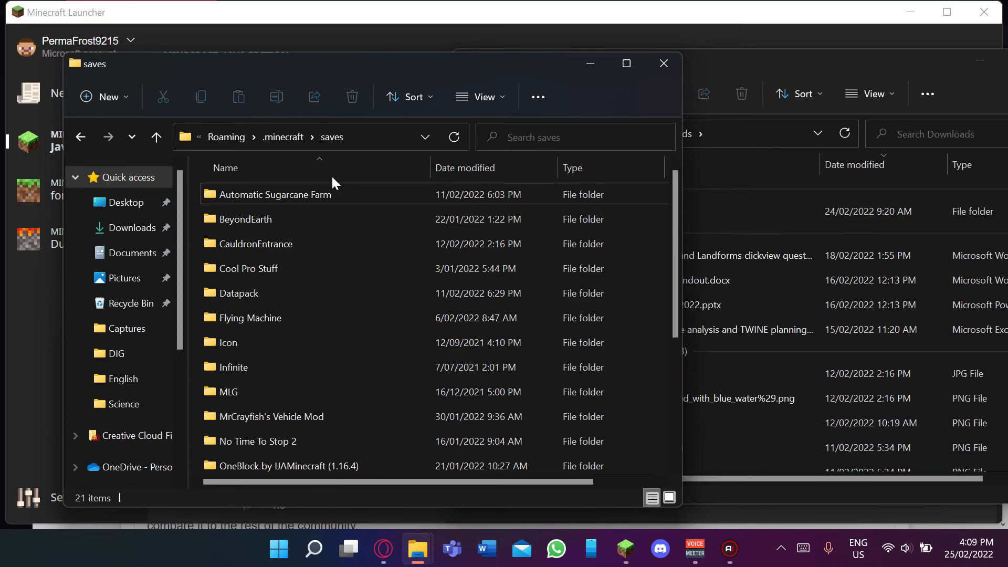
Move minecraftmaps.com-Chill_Parkour.zip from Downloads into the .minecraft saves folder.
click(276, 194)
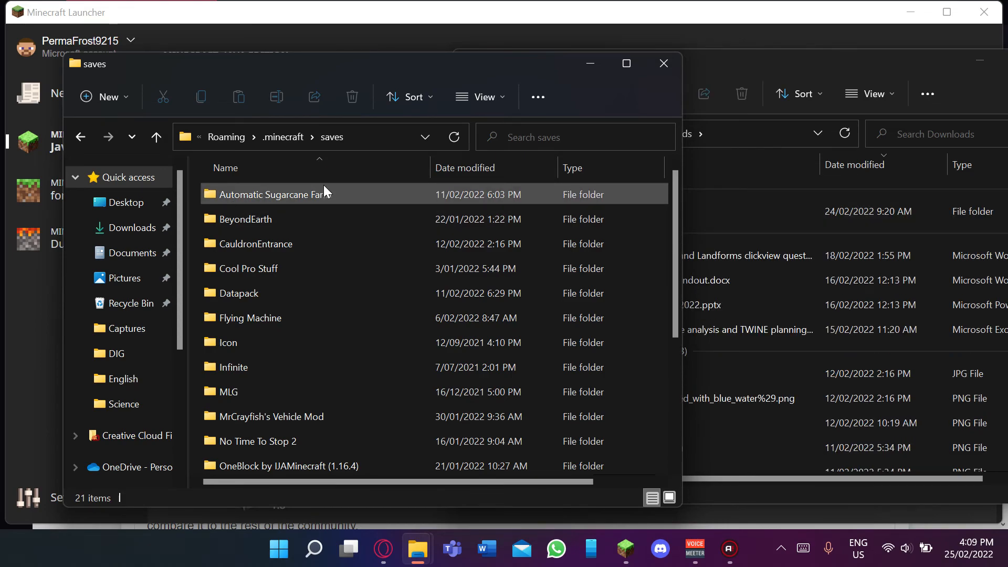
double_click(274, 194)
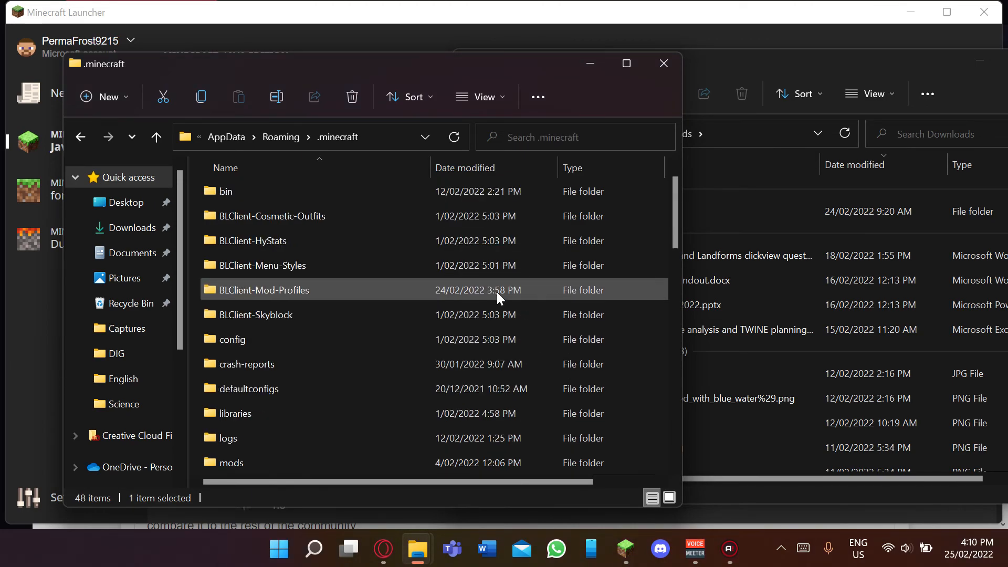
scroll(down, 3)
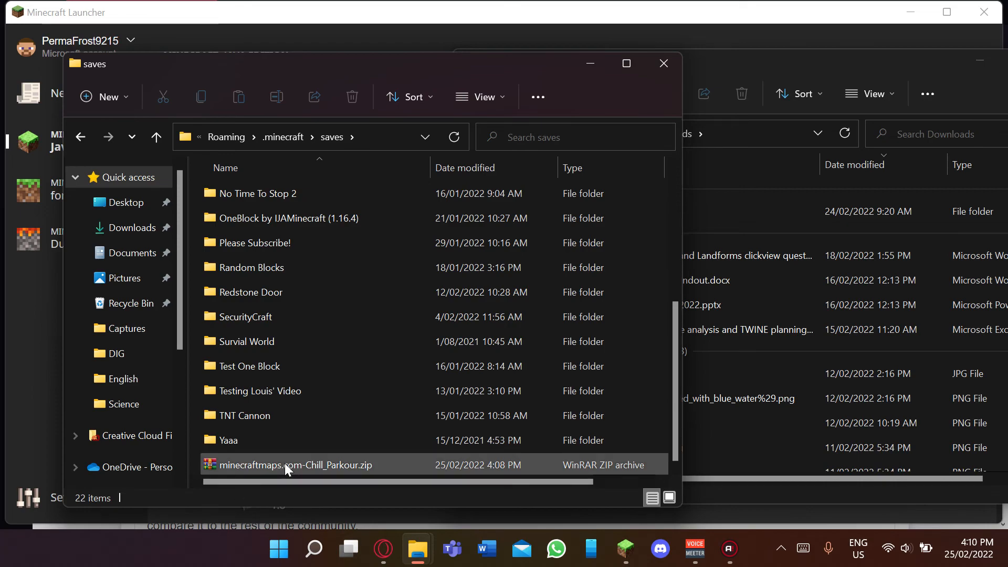
mouse_move(293, 469)
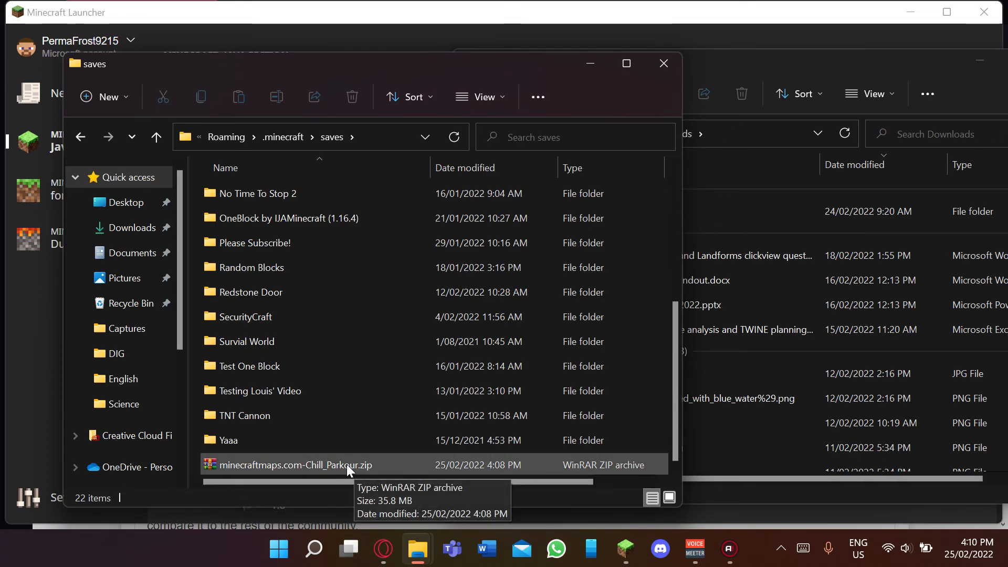
mouse_move(384, 231)
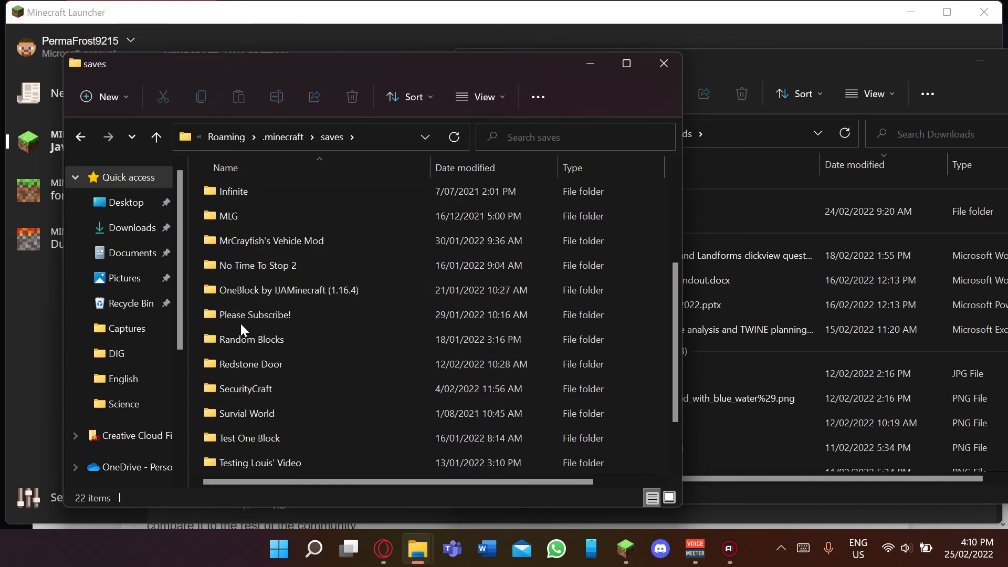
Peek into the No Time To Stop 2 world folder, return to saves and select the Chill Parkour zip.
double_click(259, 264)
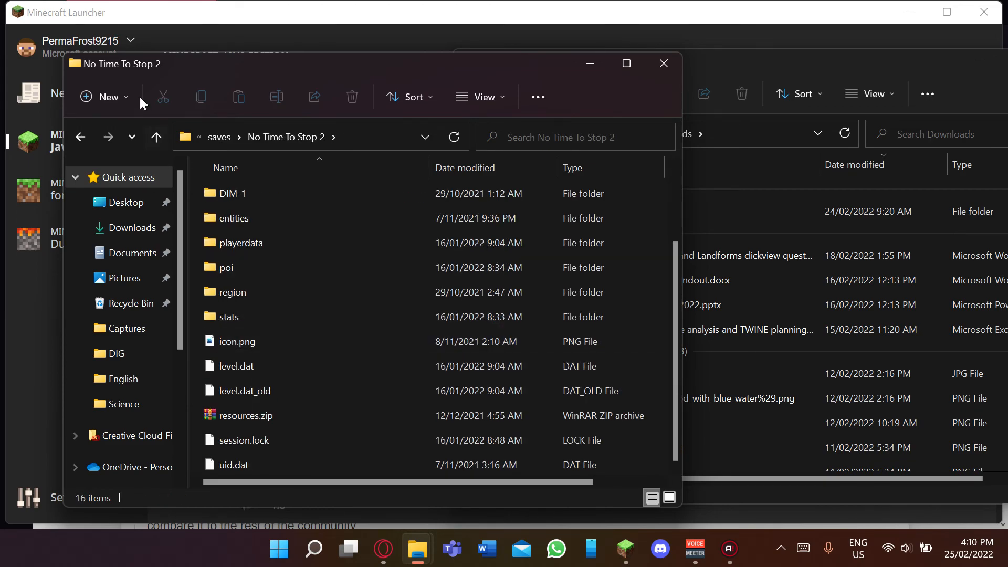
click(155, 136)
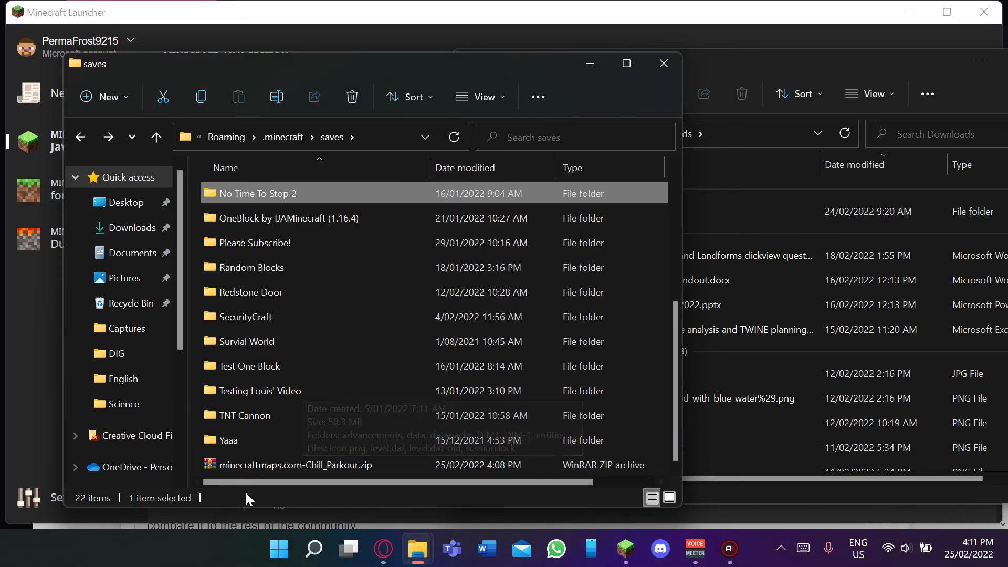
click(294, 464)
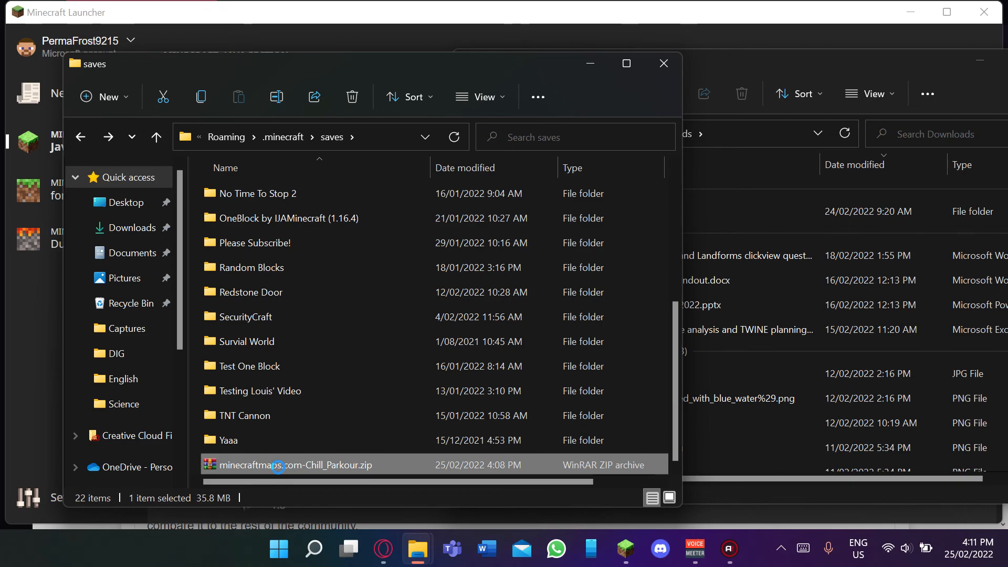
Extract the Chill Parkour zip with Extract all into the suggested same-name folder in saves.
right_click(255, 242)
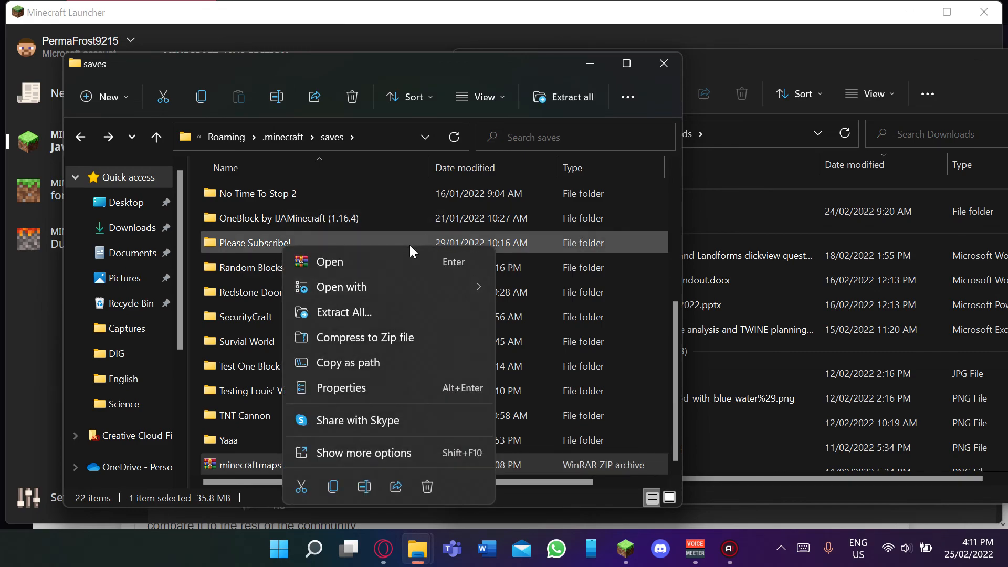
mouse_move(376, 346)
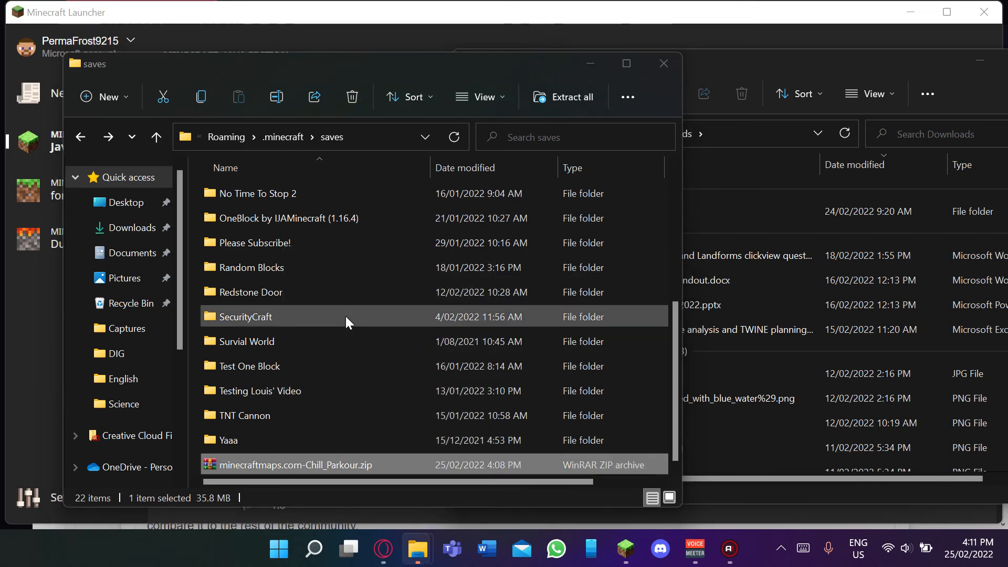
click(571, 97)
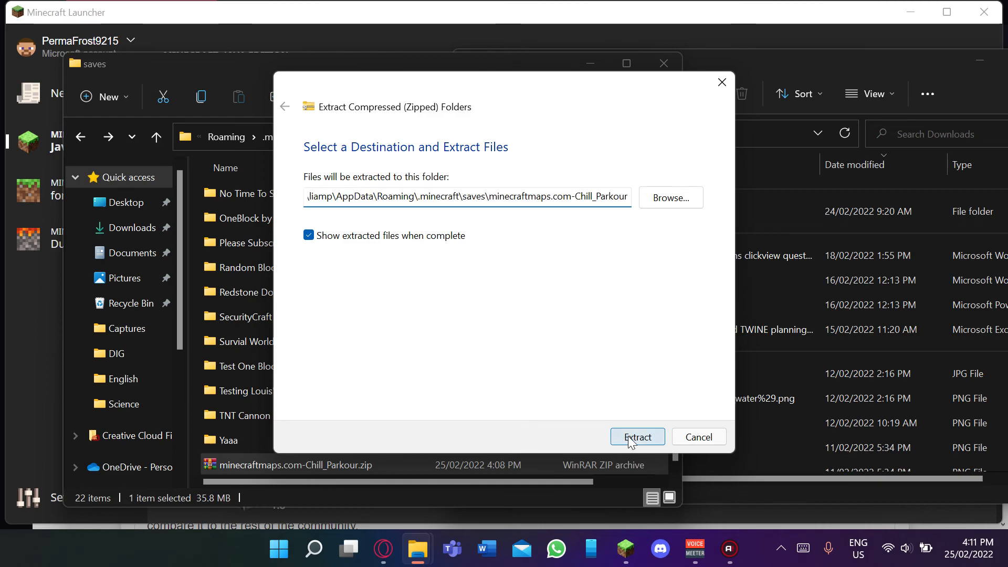
click(637, 437)
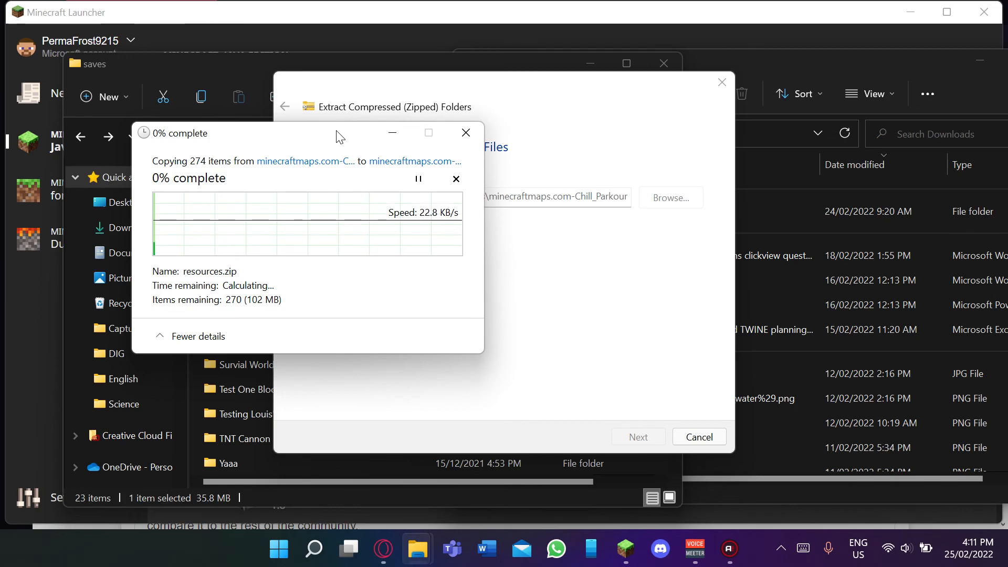
mouse_move(339, 194)
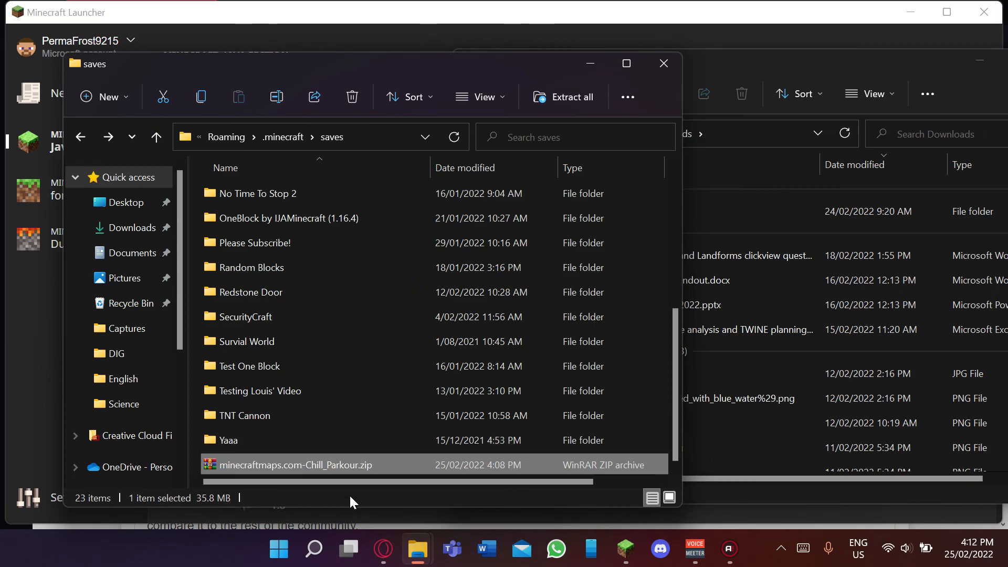
Unpack the zip in place with WinRAR's Extract Here from the full context menu.
right_click(296, 464)
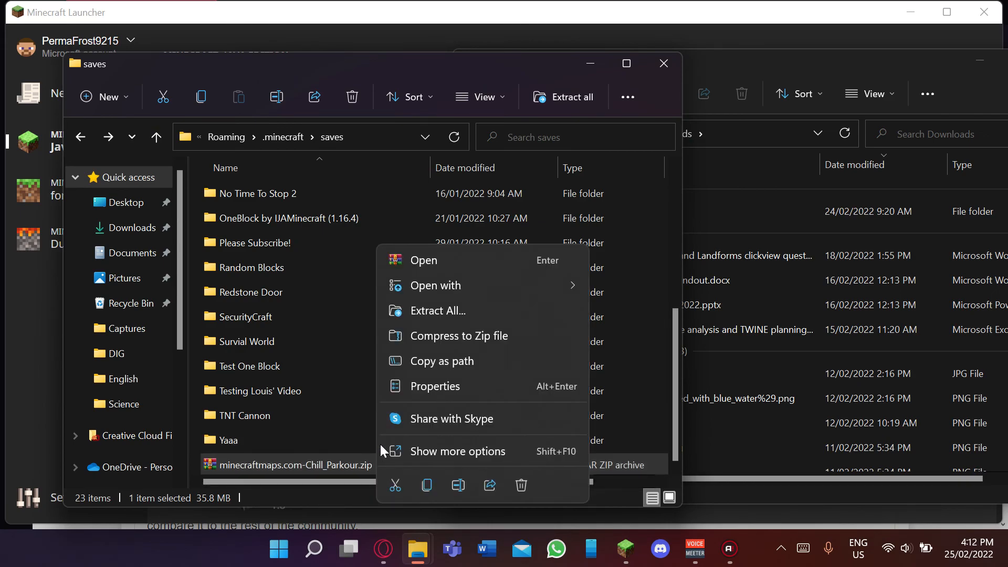
click(456, 450)
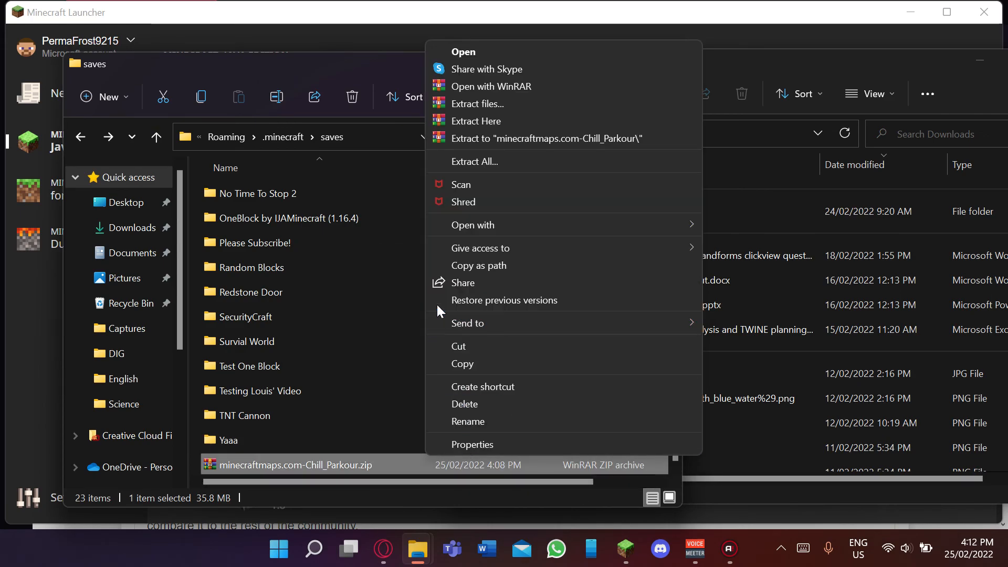
click(476, 121)
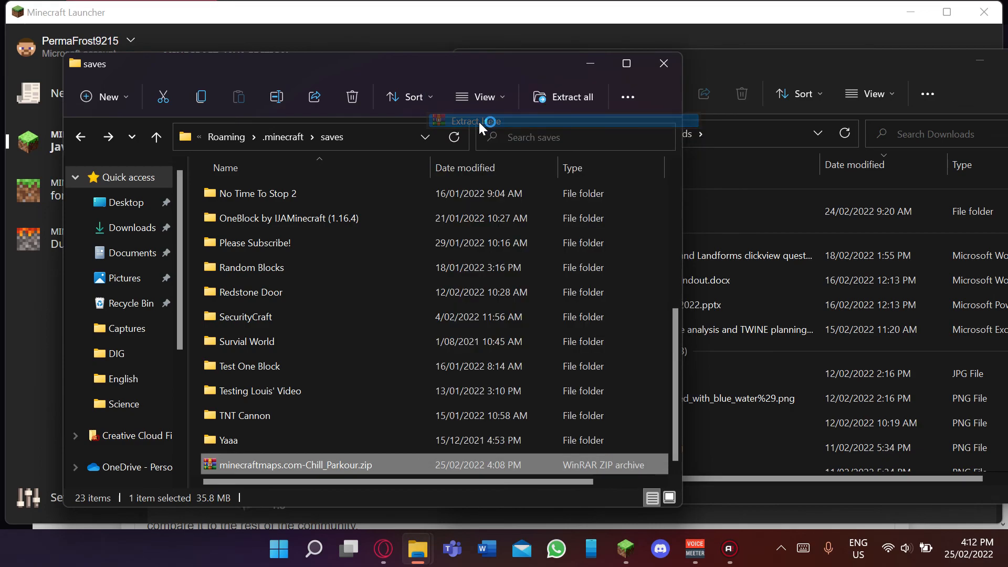
click(473, 122)
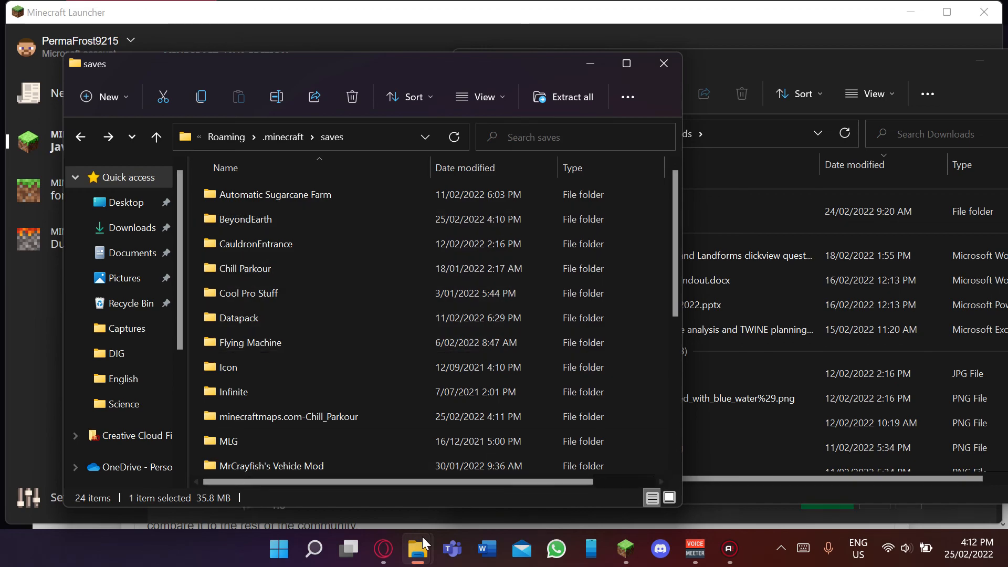
Check the new minecraftmaps.com-Chill_Parkour world folder and close the Explorer window.
click(244, 268)
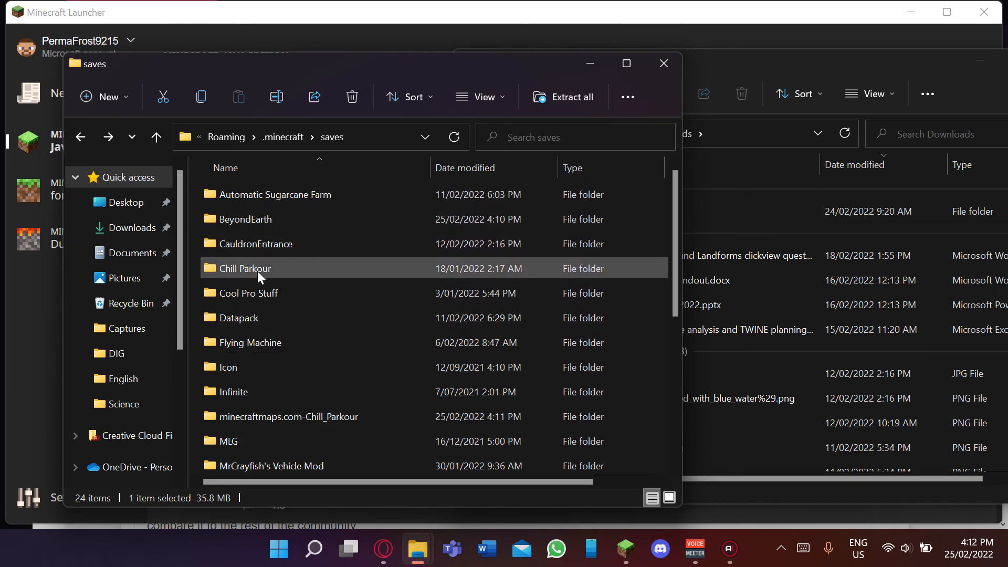
mouse_move(249, 269)
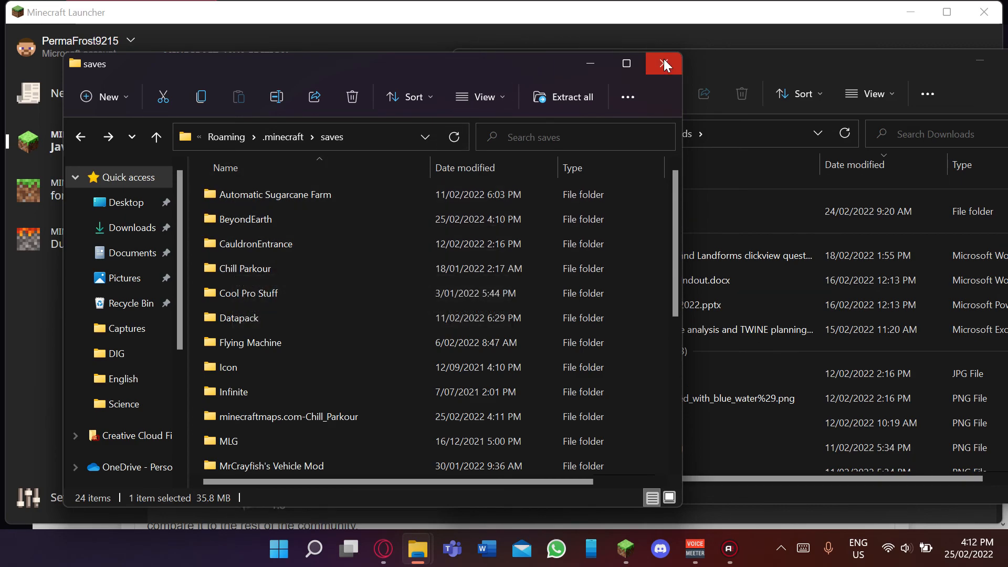
click(664, 64)
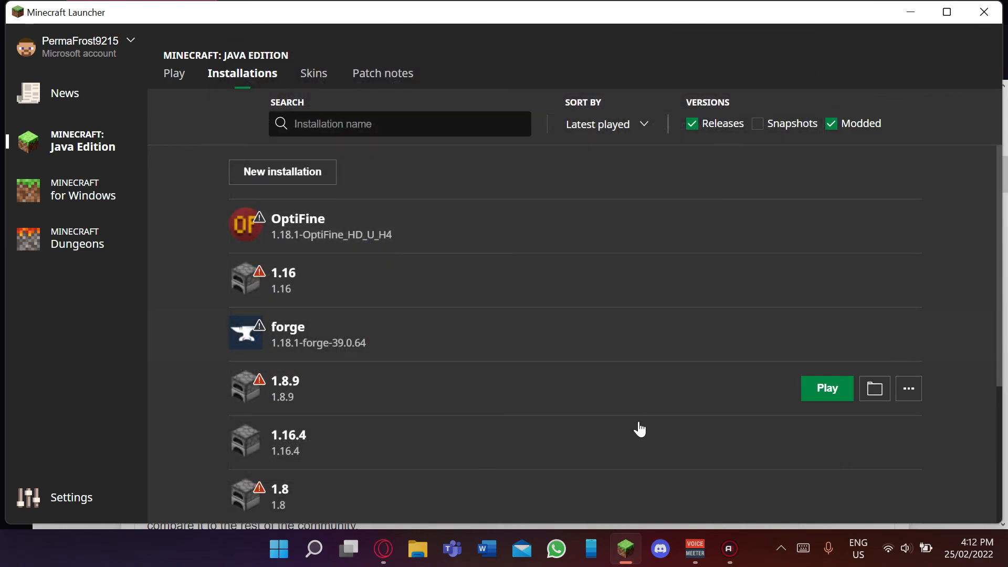
mouse_move(488, 241)
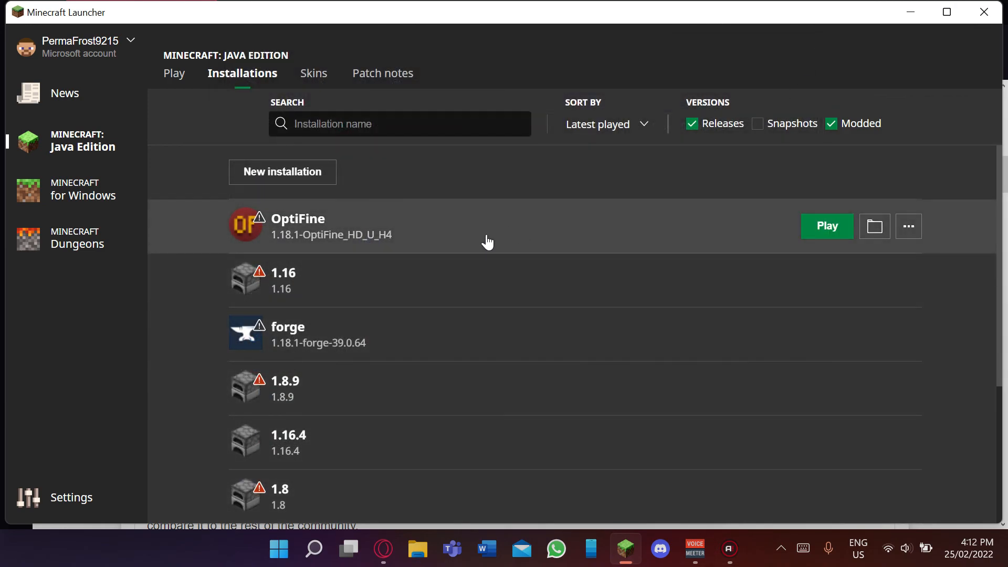
mouse_move(826, 230)
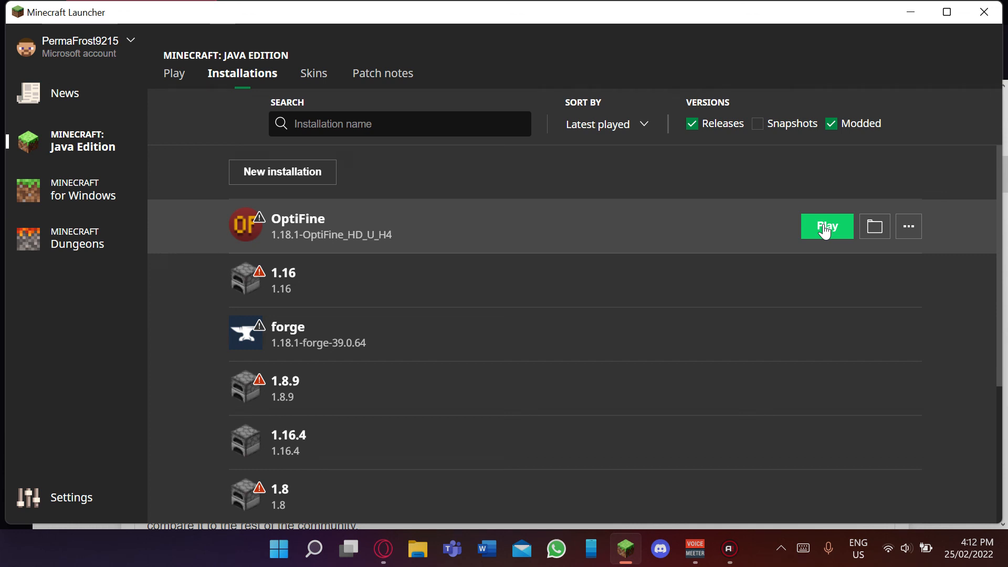
Launch the game with the OptiFine 1.18.1 installation's Play button.
click(826, 227)
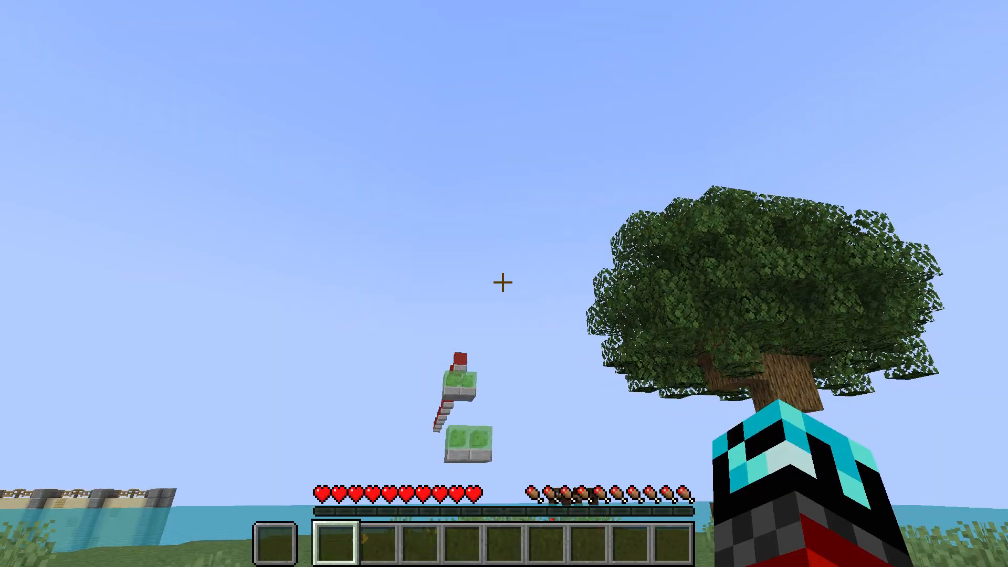
mouse_move(504, 282)
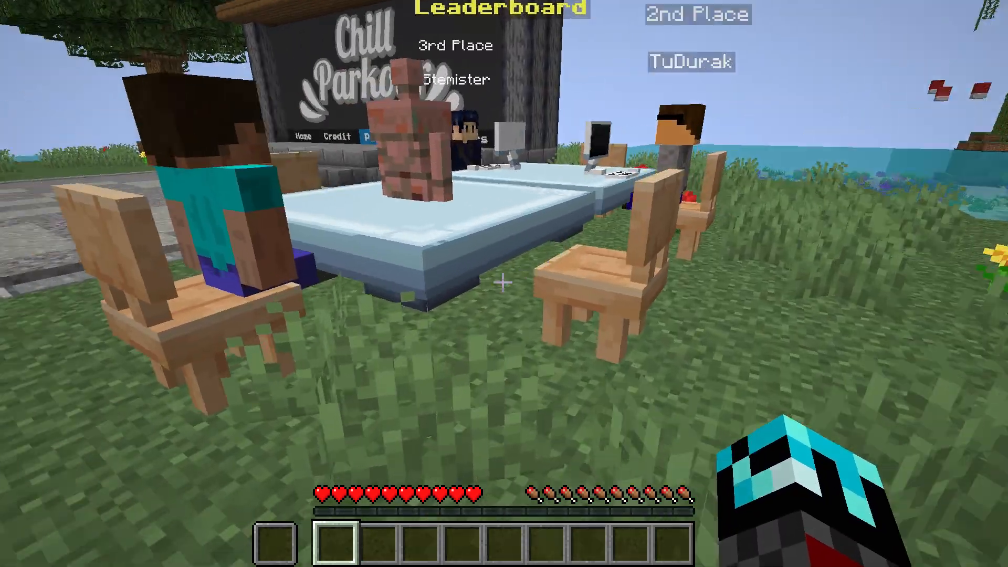
mouse_move(504, 283)
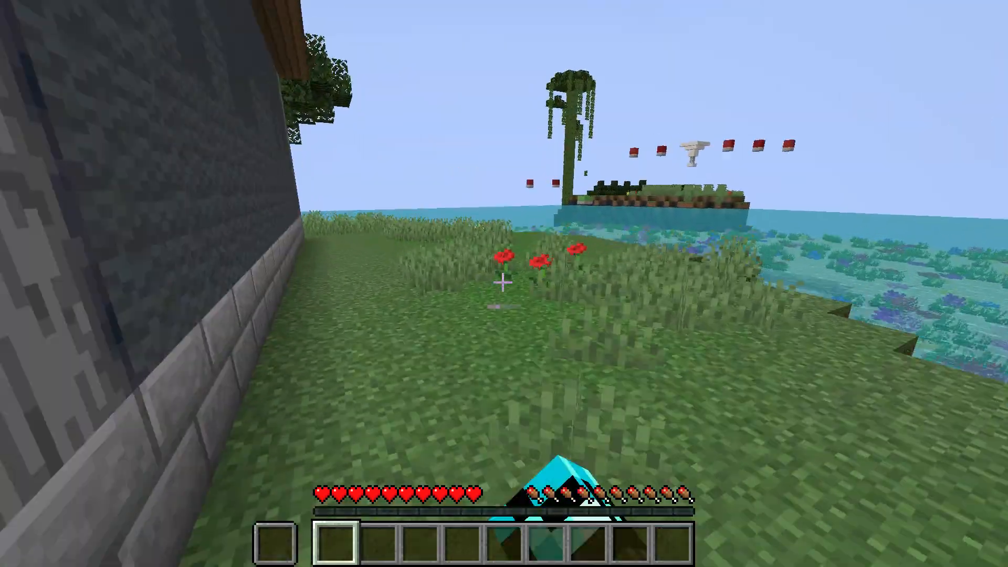
mouse_move(503, 283)
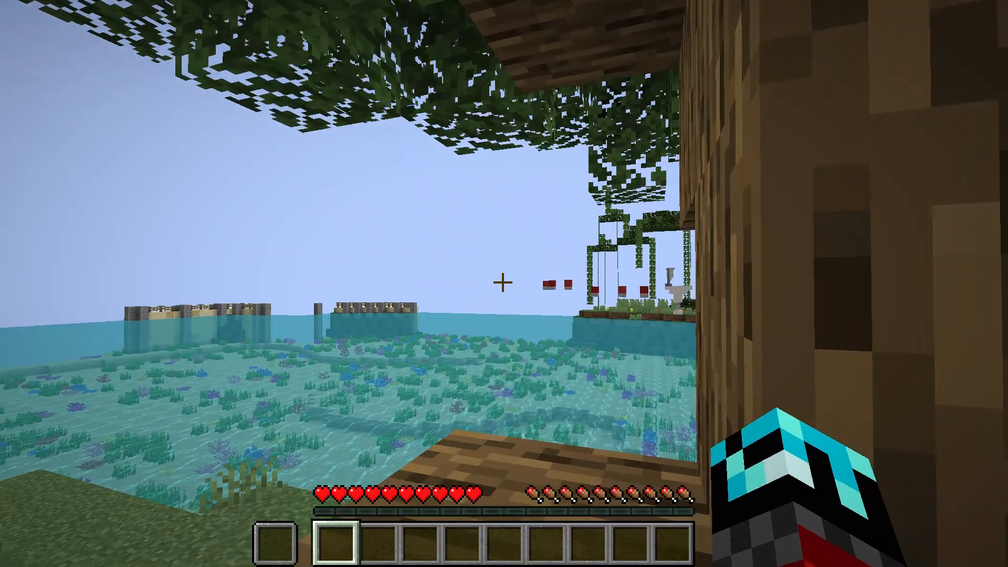
mouse_move(504, 283)
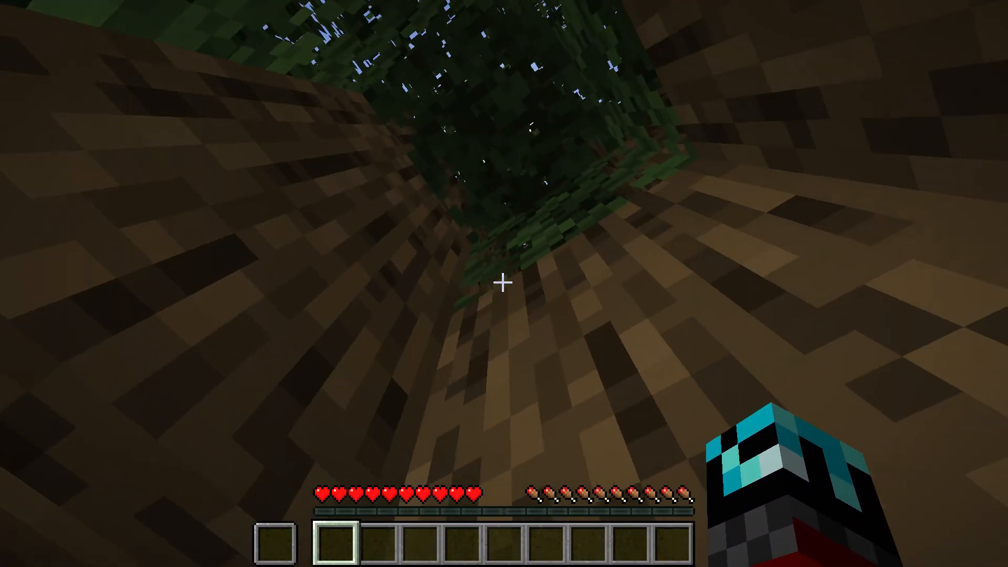